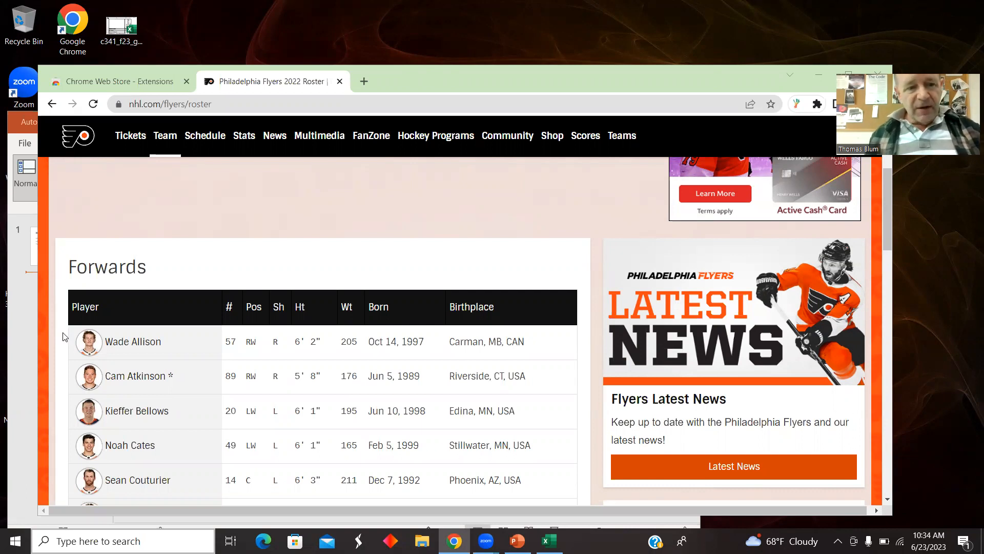
mouse_move(132, 342)
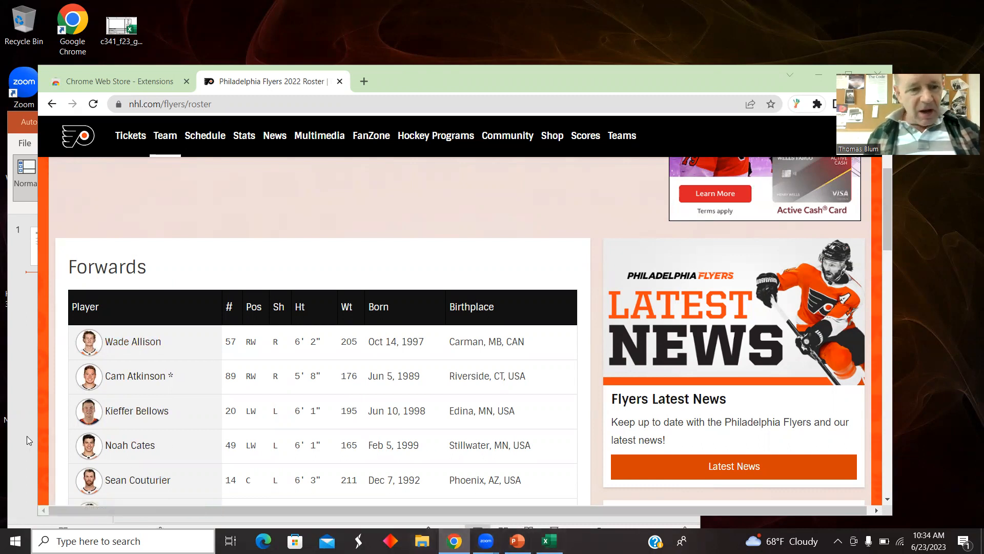
Step: Zoom the Flyers roster page out until every forward through James van Riemsdyk is visible
left_click(517, 540)
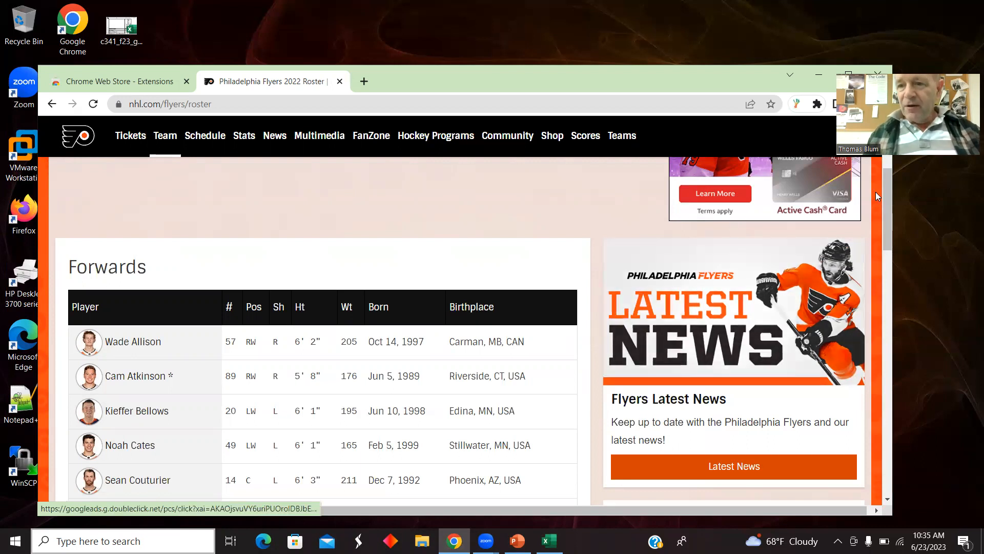
scroll("down", 3)
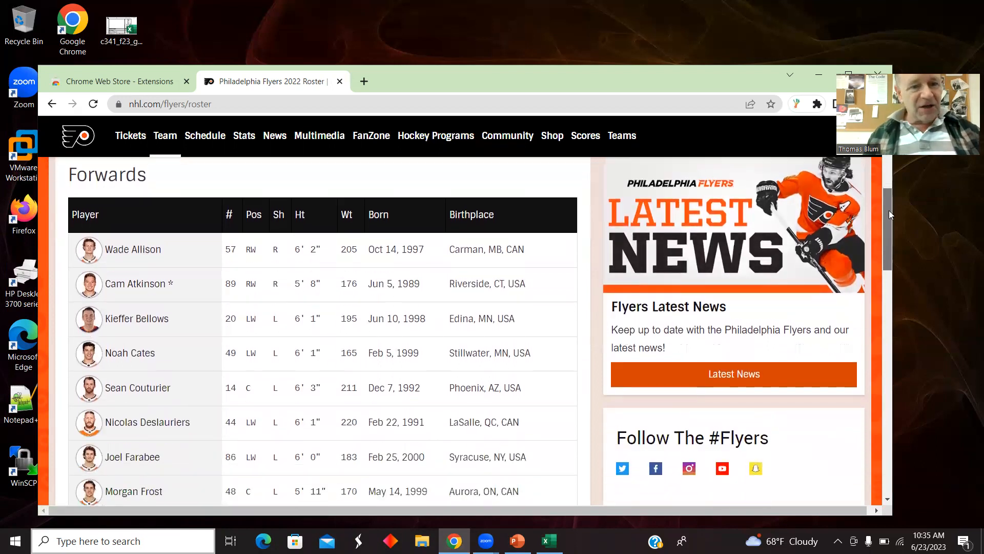
scroll("down", 3)
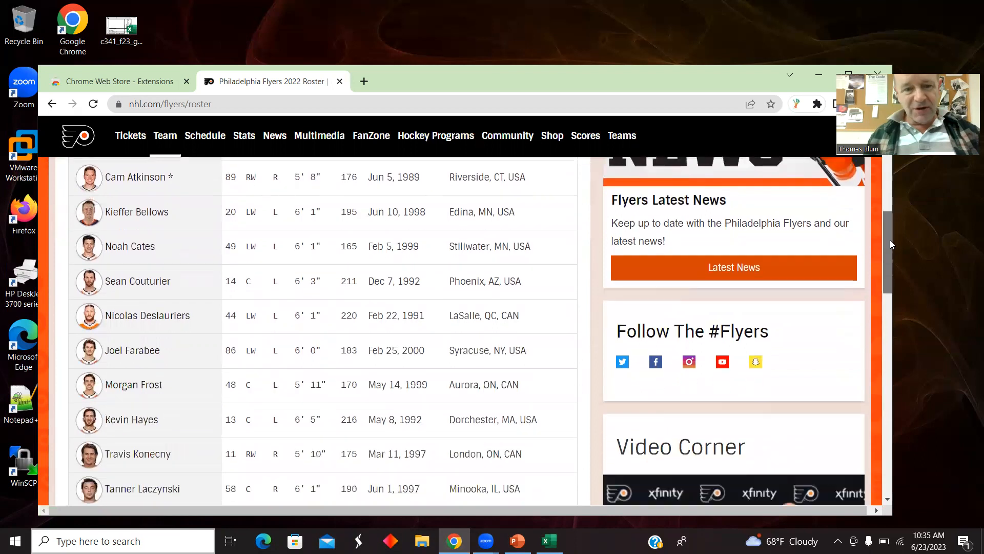
scroll("down", 3)
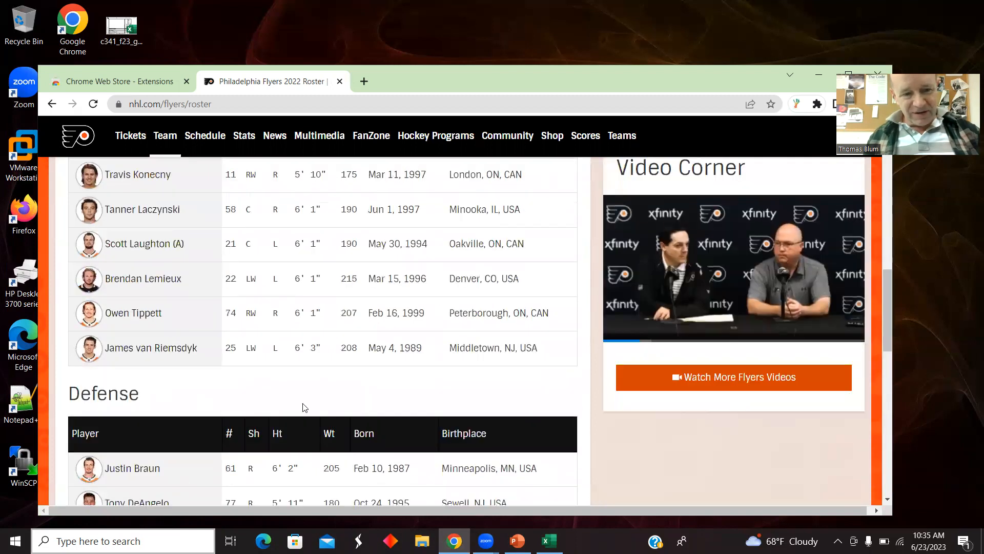
scroll("up", 3)
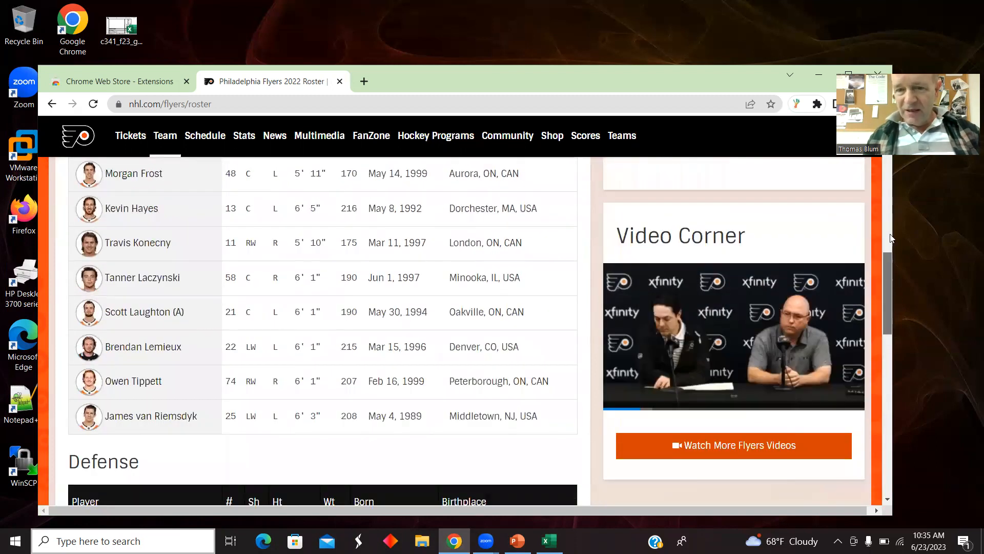
scroll("up", 3)
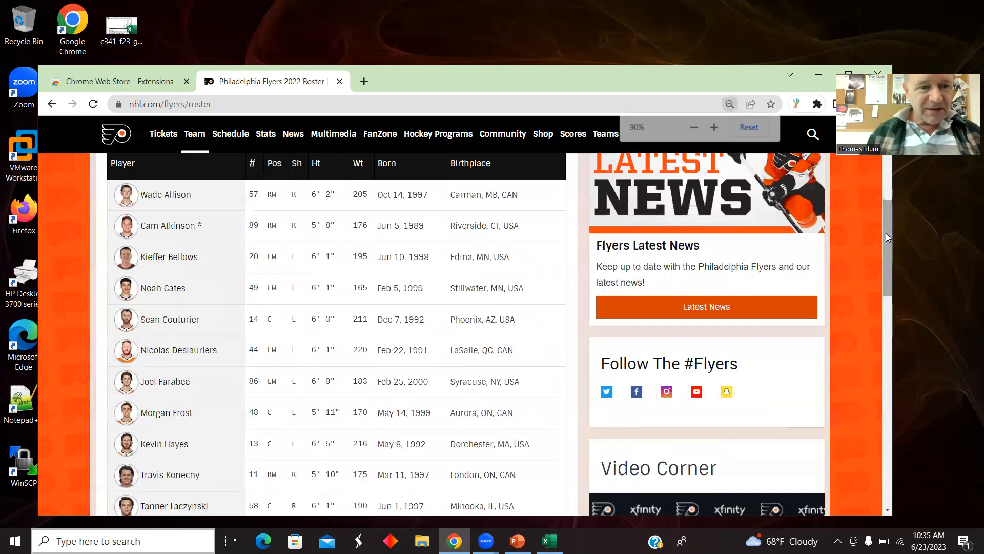
left_click(693, 126)
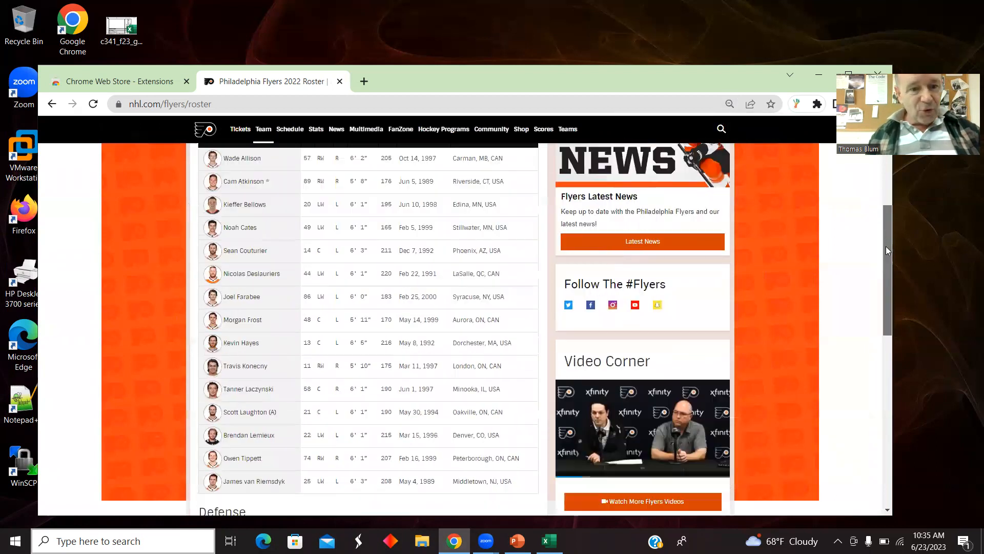
scroll("down", 3)
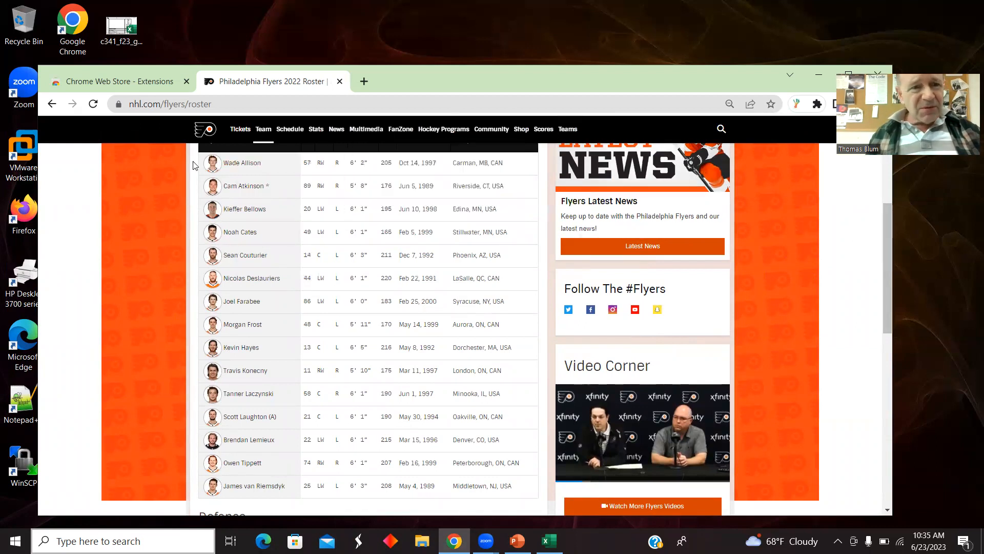
mouse_move(241, 163)
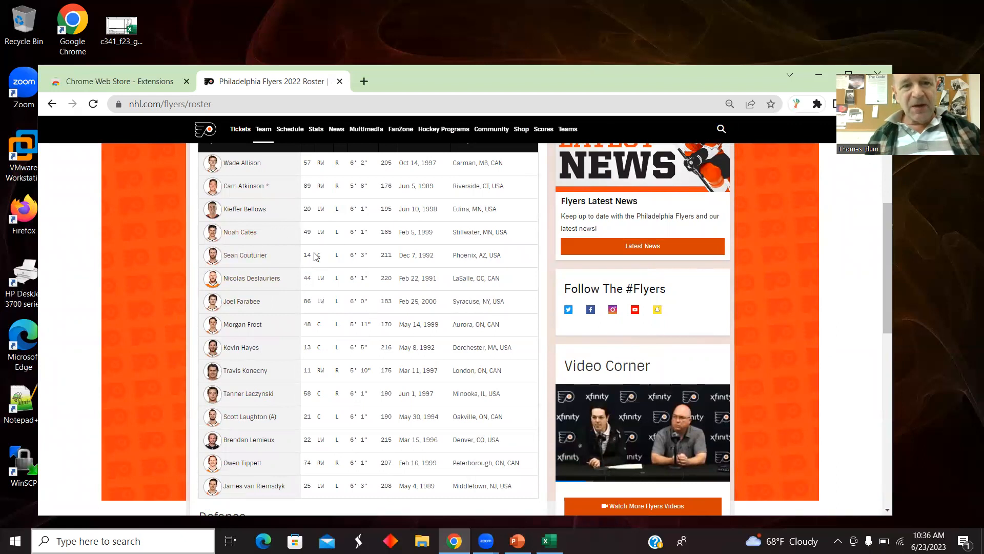
mouse_move(822, 291)
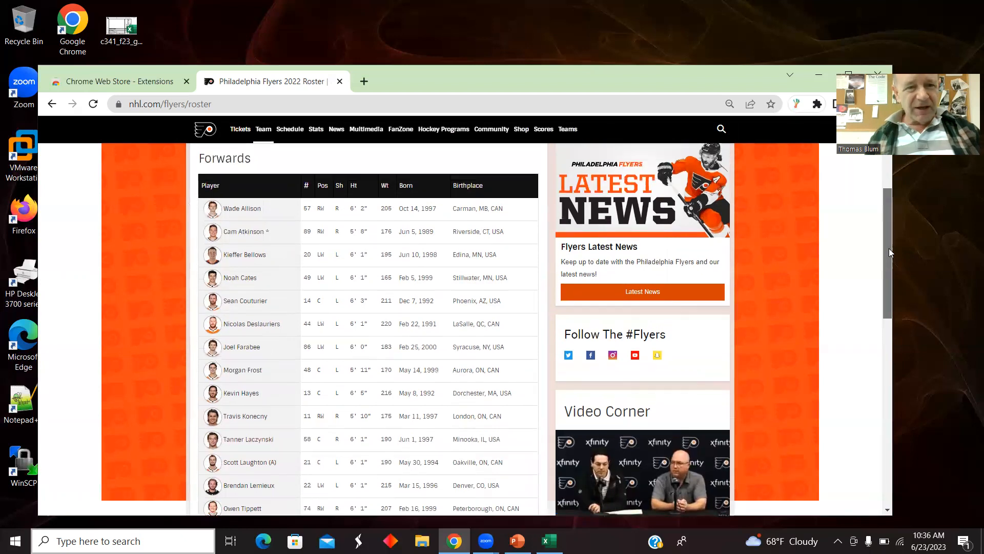
Step: Scroll down through the Forwards table's # to Birthplace columns on the roster page
scroll("down", 3)
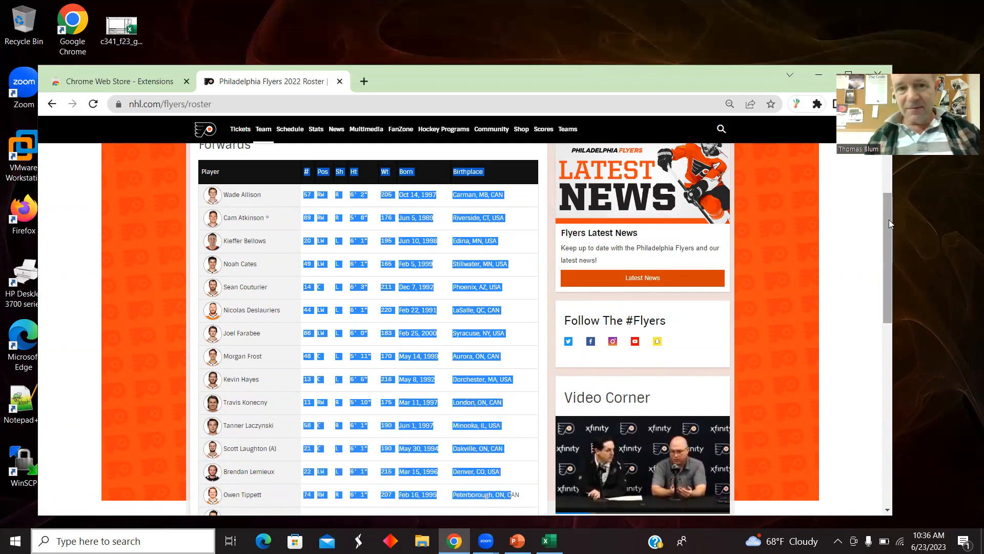
scroll("down", 3)
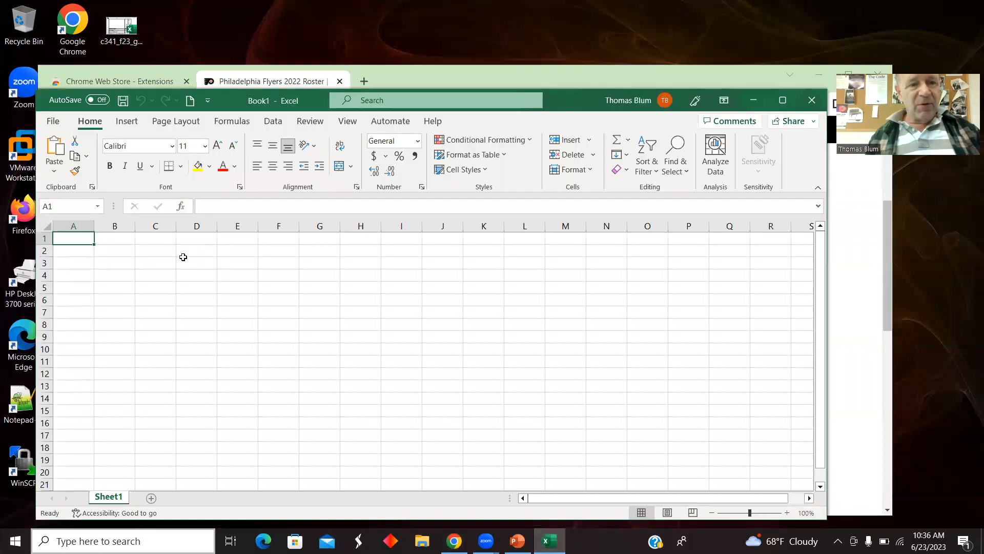
Step: Paste the forwards' # through Birthplace data into D1 as plain values and autofit column J
right_click(196, 238)
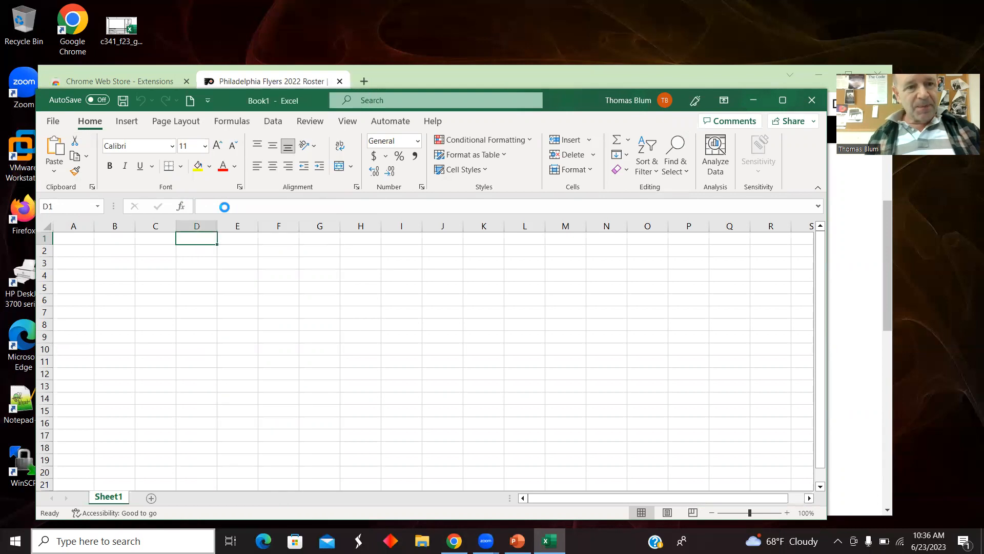
key("ctrl+v")
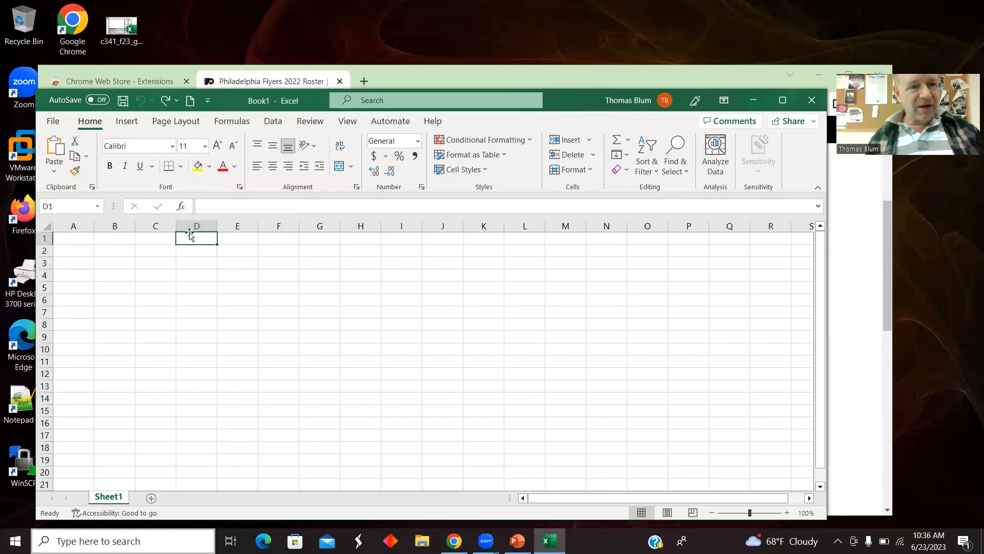
right_click(196, 237)
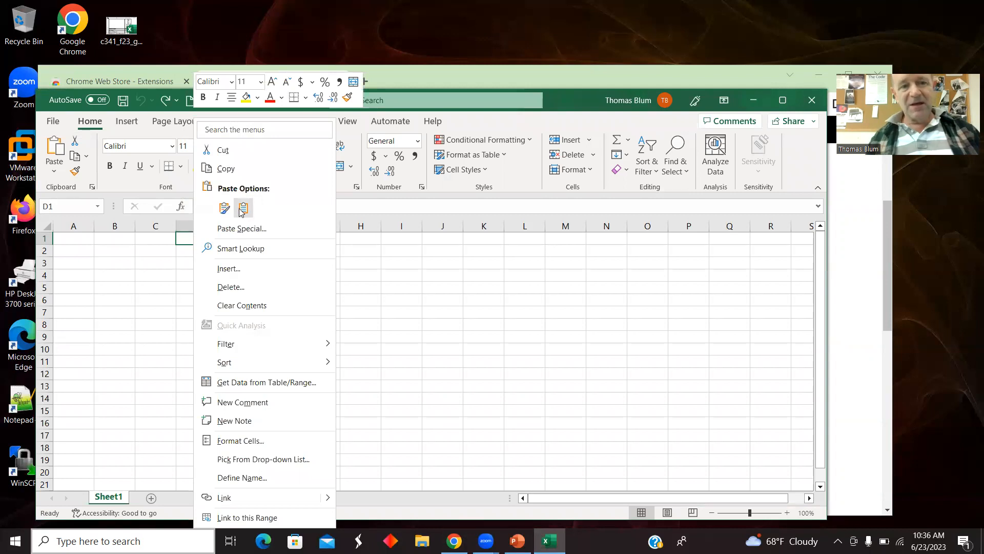
left_click(243, 208)
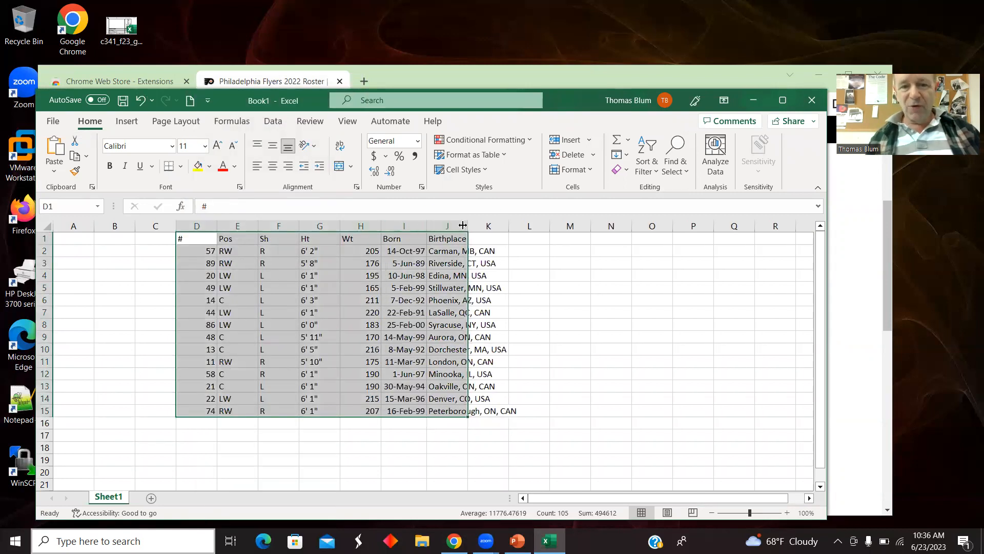
double_click(467, 226)
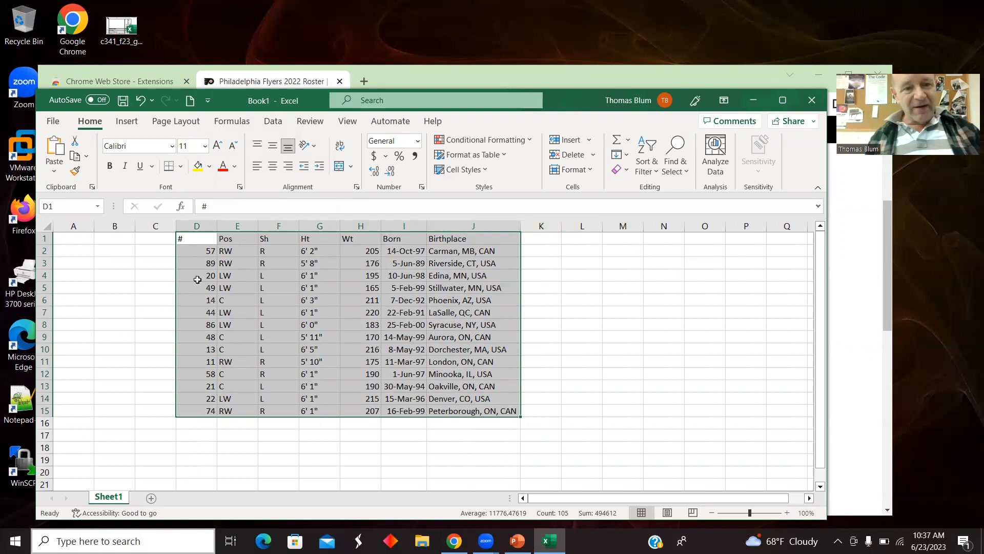
mouse_move(260, 411)
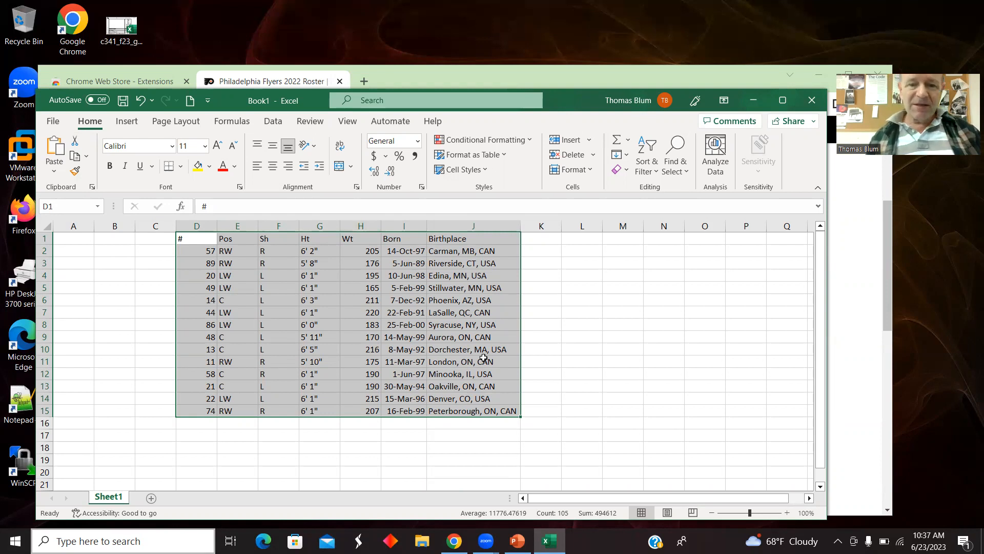
mouse_move(866, 321)
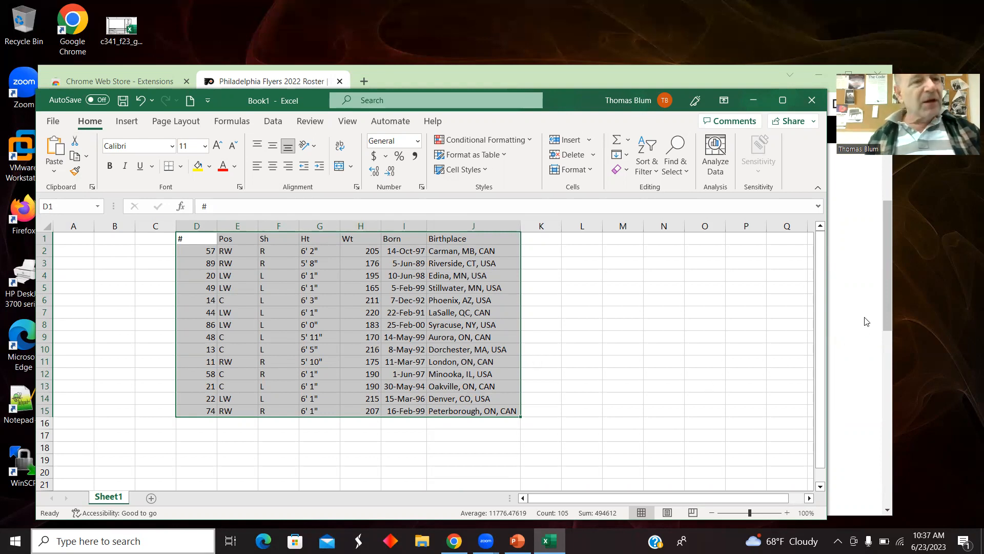
left_click(453, 541)
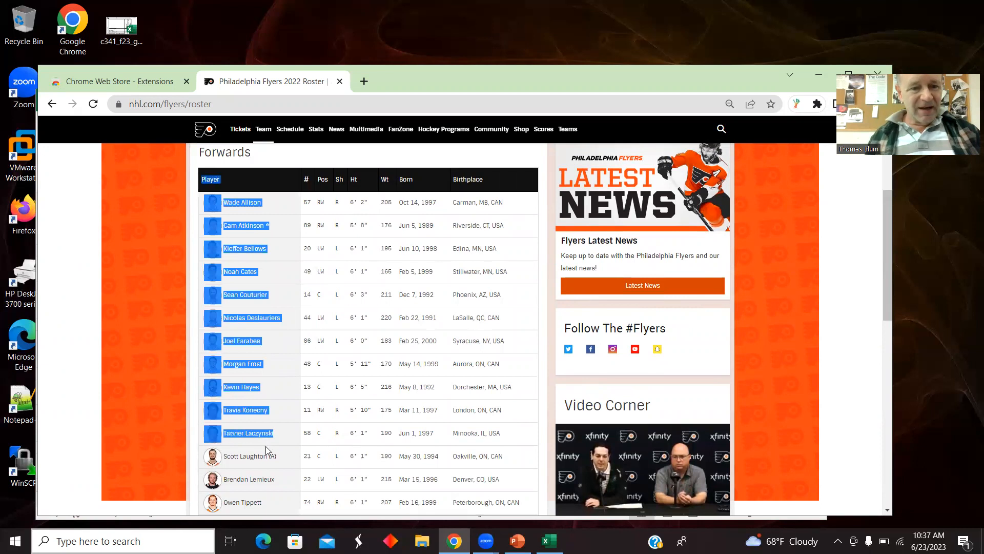
Step: Copy the Player names from Wade Allison to James van Riemsdyk off the roster page
scroll("down", 3)
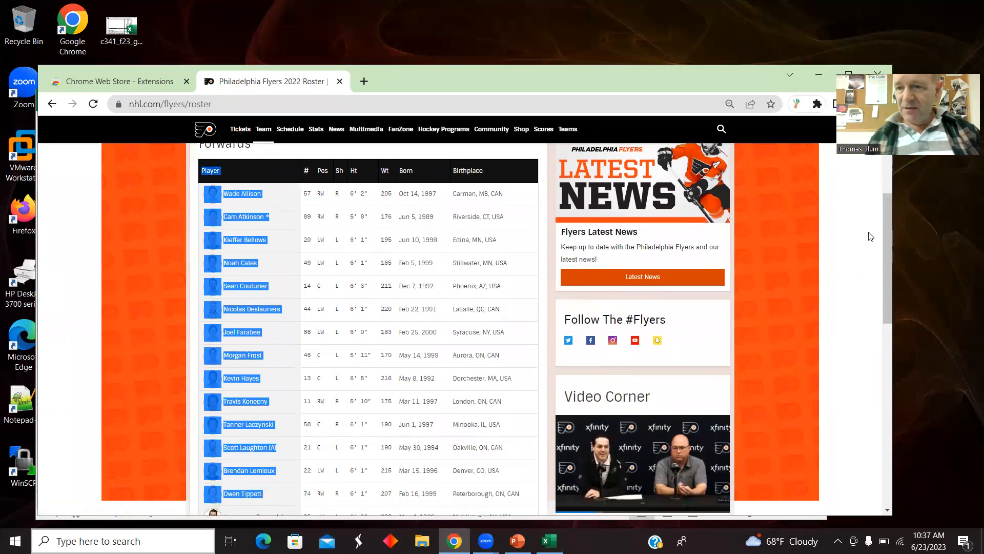
scroll("down", 3)
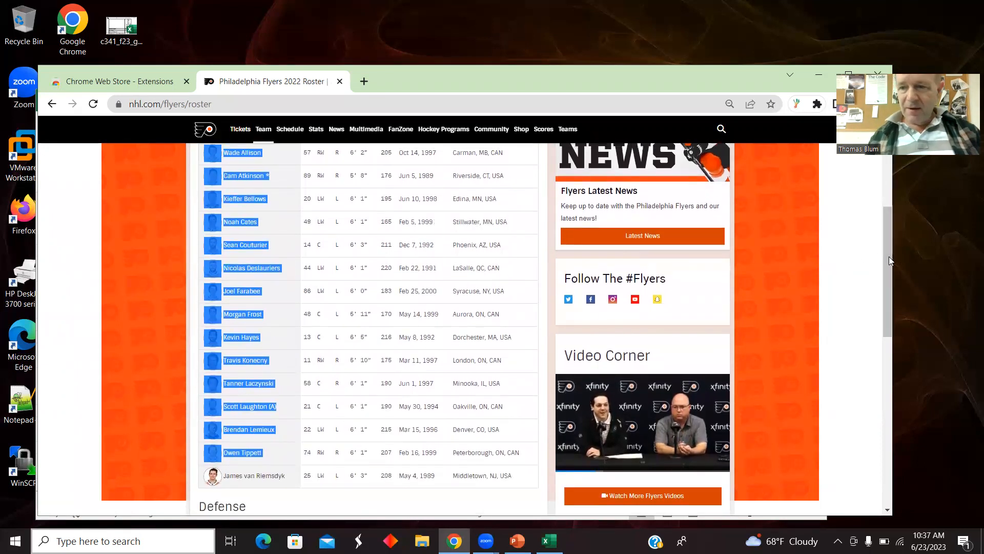
scroll("down", 3)
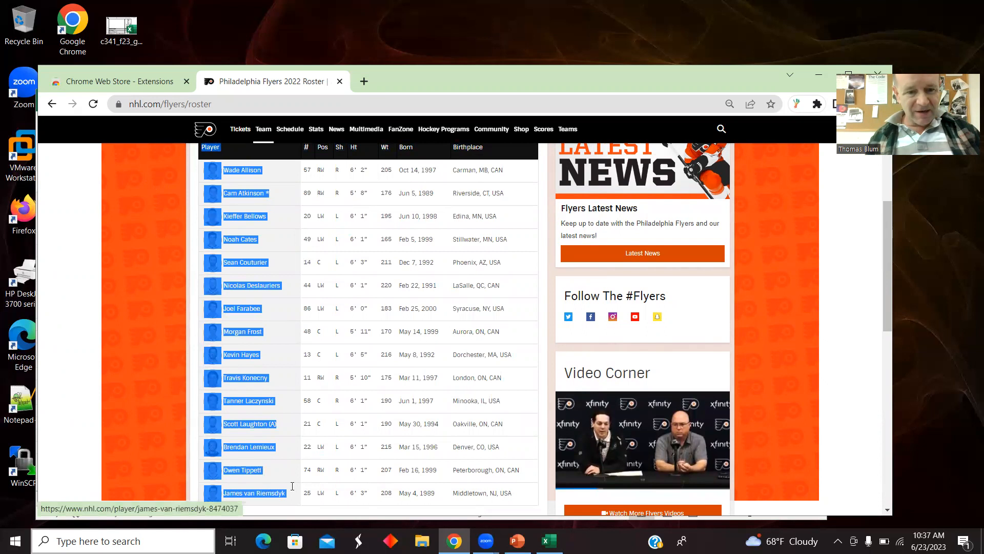
right_click(252, 285)
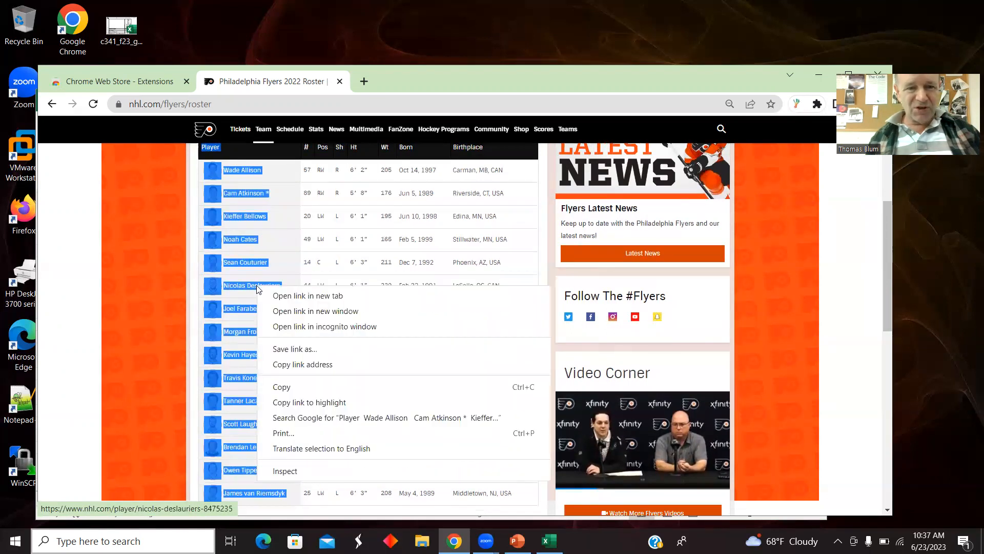
mouse_move(291, 386)
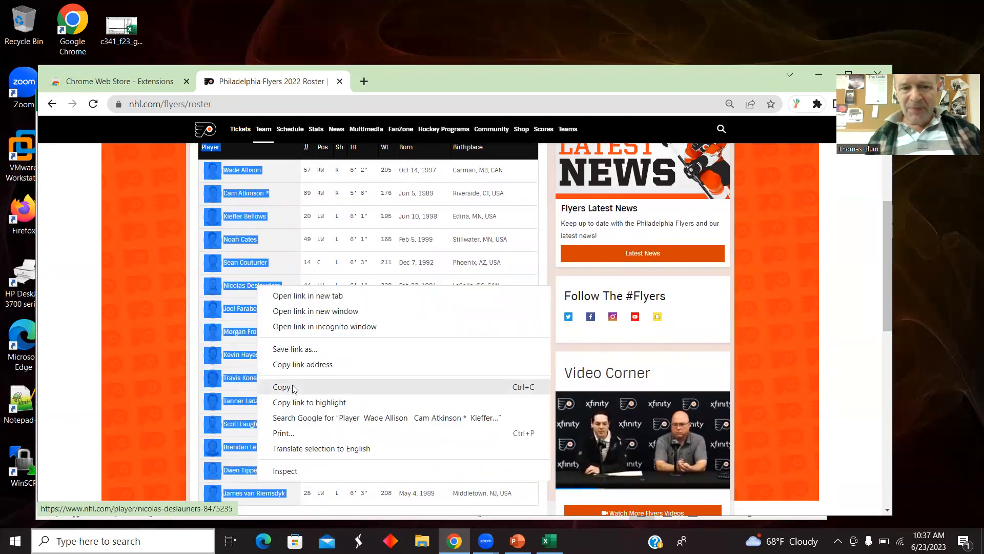
left_click(282, 386)
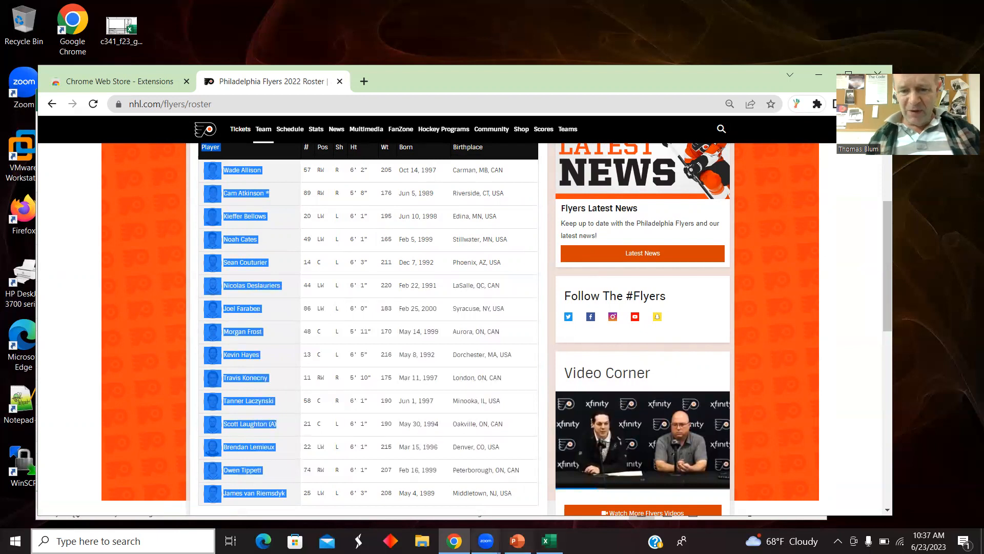
left_click(548, 540)
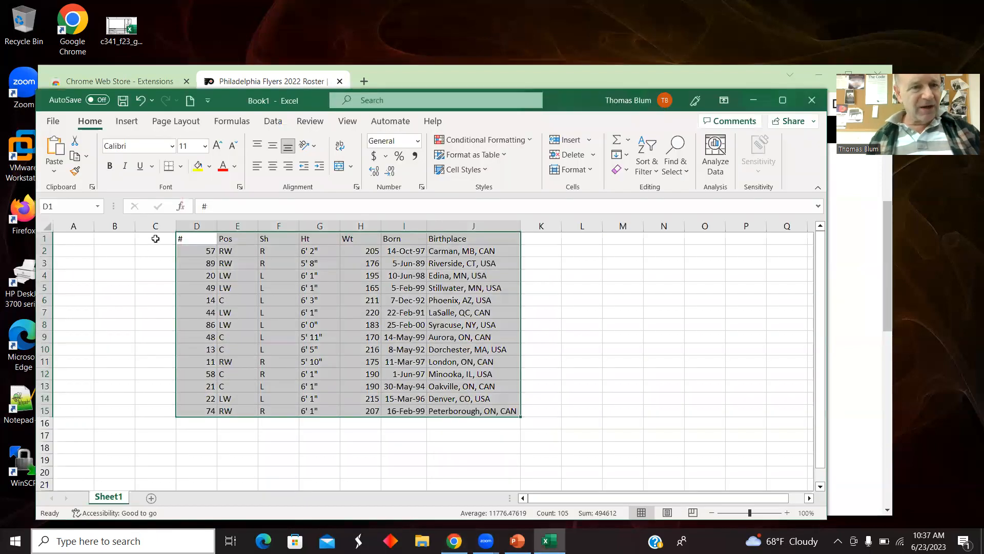
Step: Paste the copied forwards' names into C1 as plain text
right_click(155, 238)
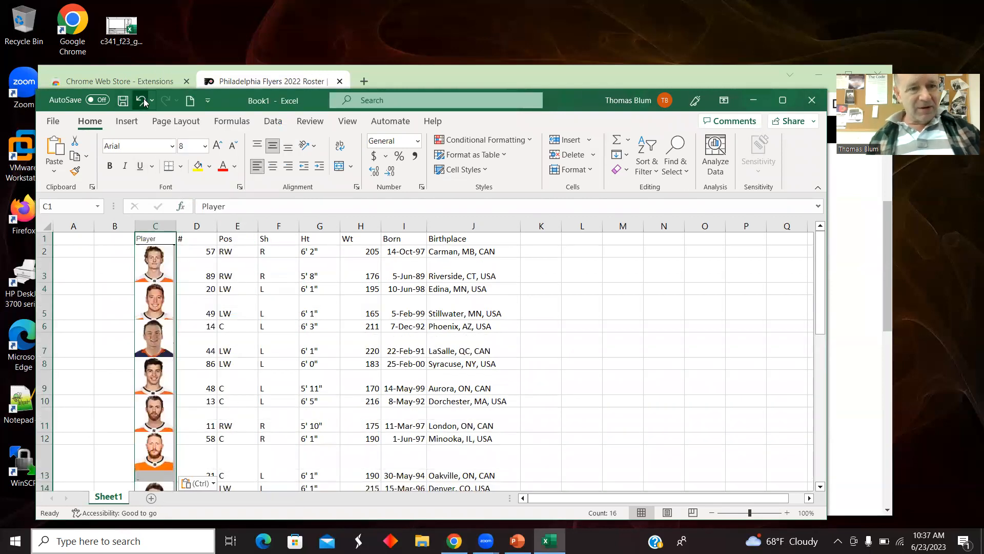
right_click(155, 238)
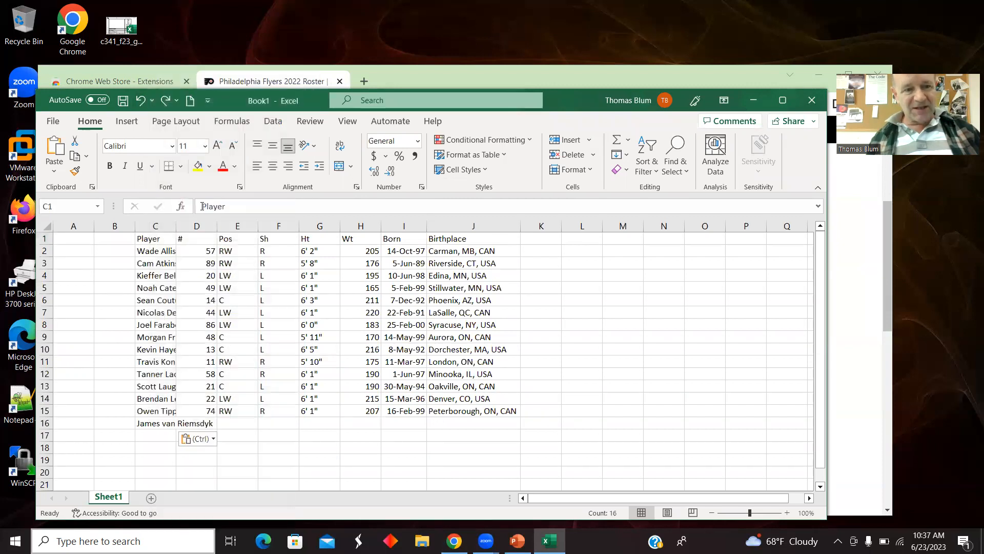
left_click(155, 226)
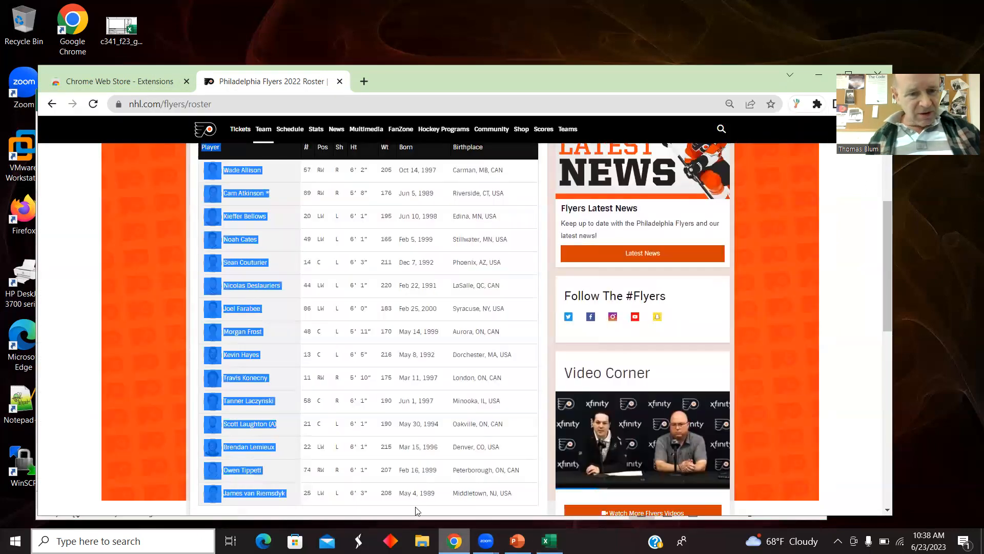
mouse_move(90, 310)
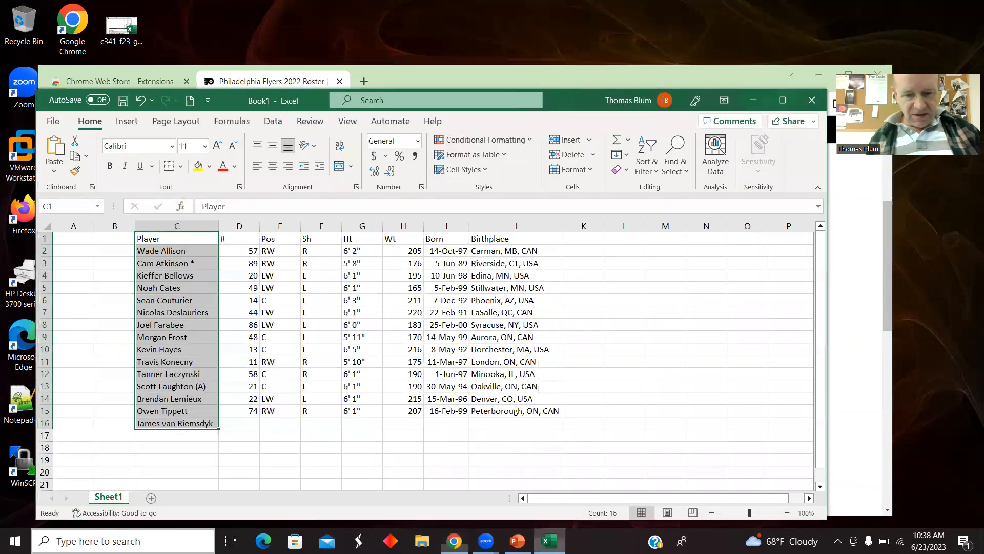
Step: Paste James van Riemsdyk's copied stats into row 16 starting at D16
left_click(453, 540)
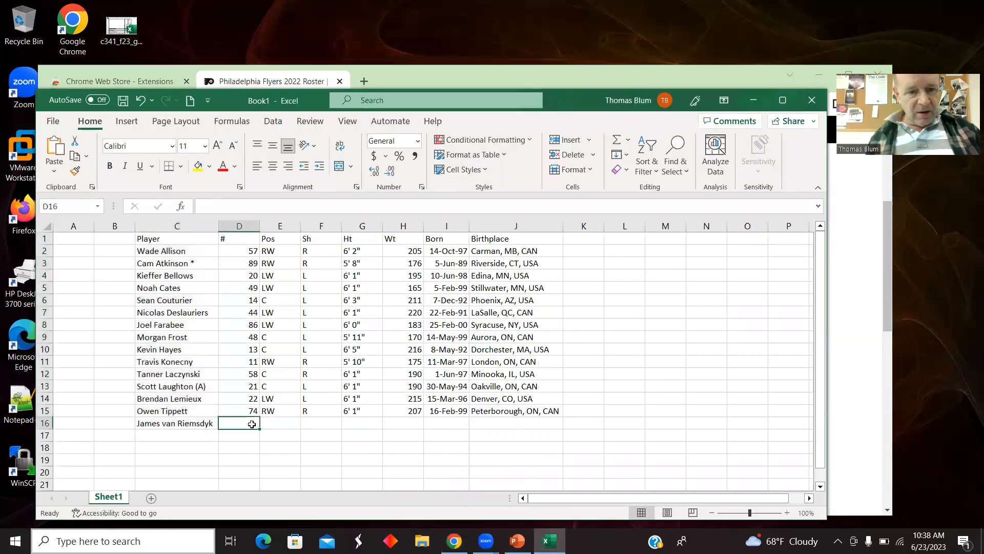
right_click(238, 422)
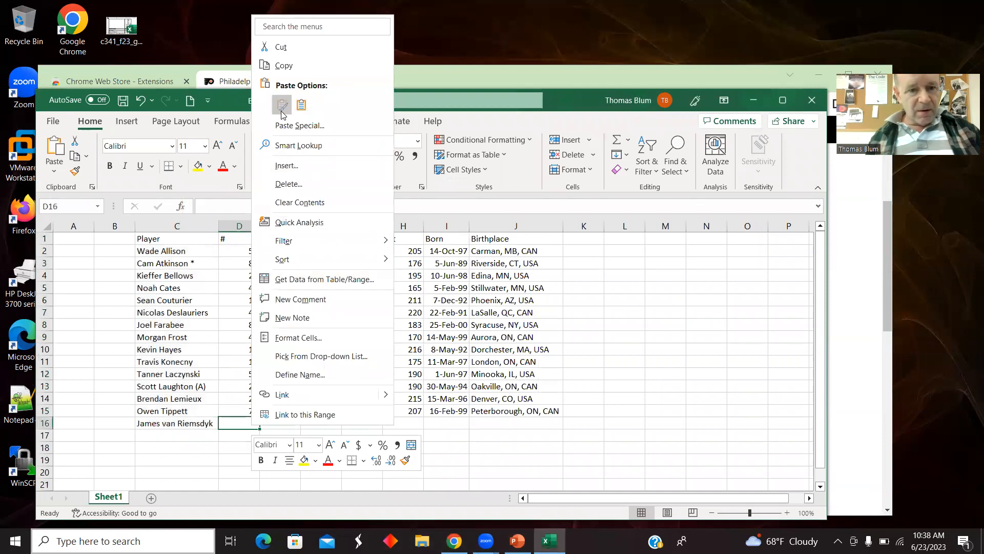
left_click(281, 105)
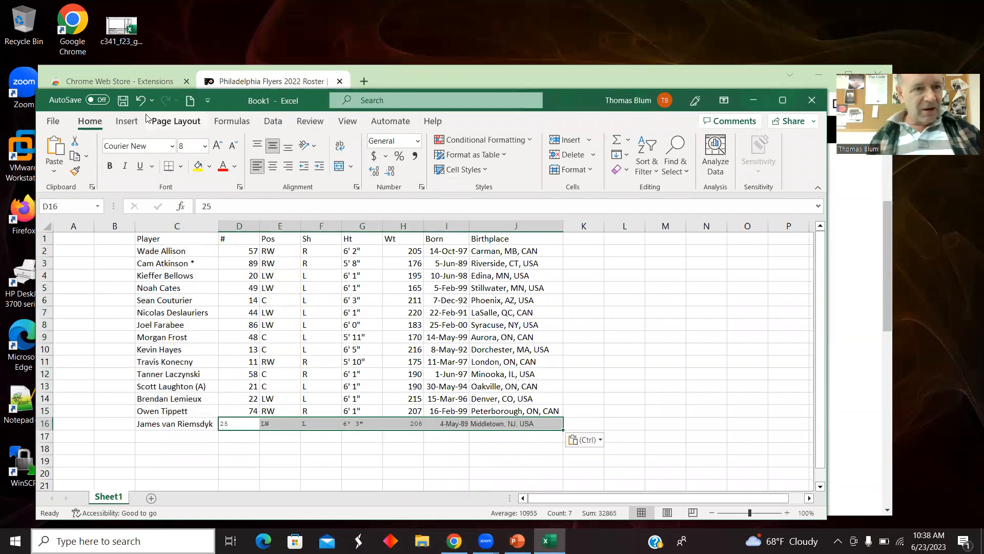
right_click(238, 423)
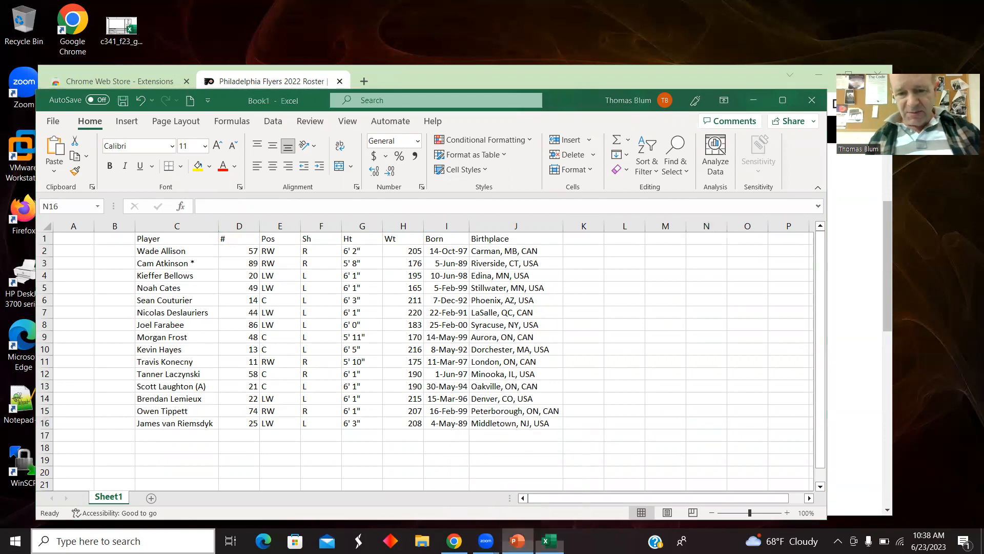
Step: Show the 'How to Copy Multiple Links at Once' LinkClump slide in PowerPoint
left_click(517, 540)
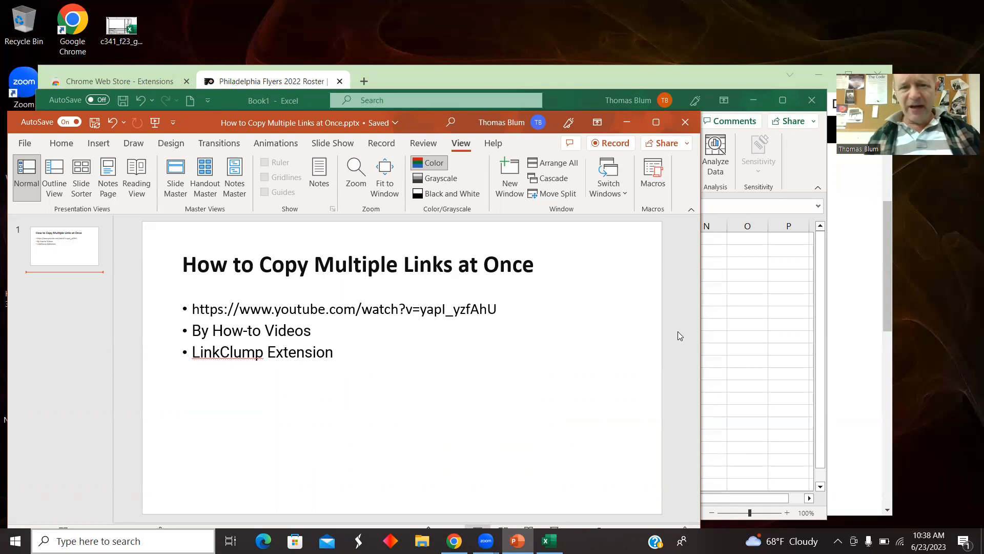
mouse_move(722, 323)
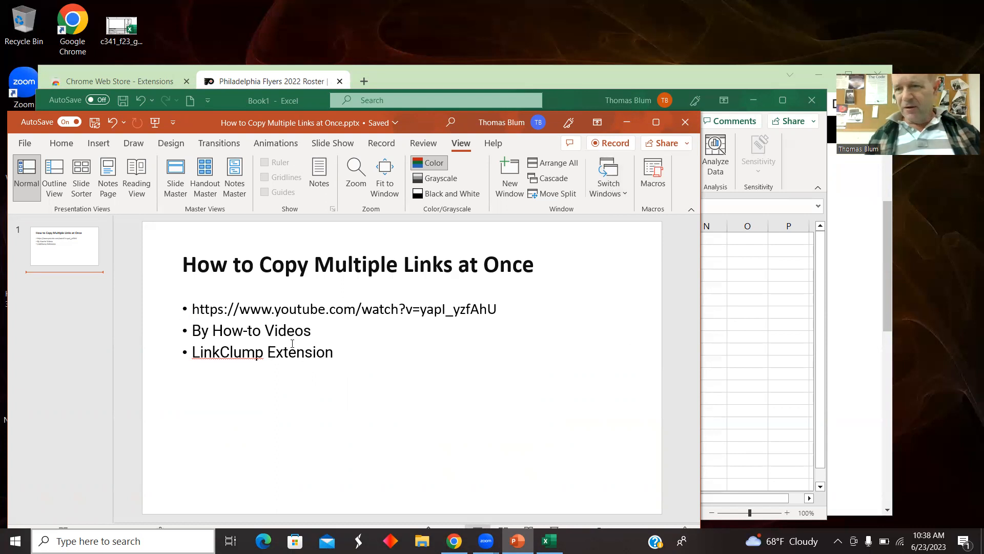
mouse_move(319, 374)
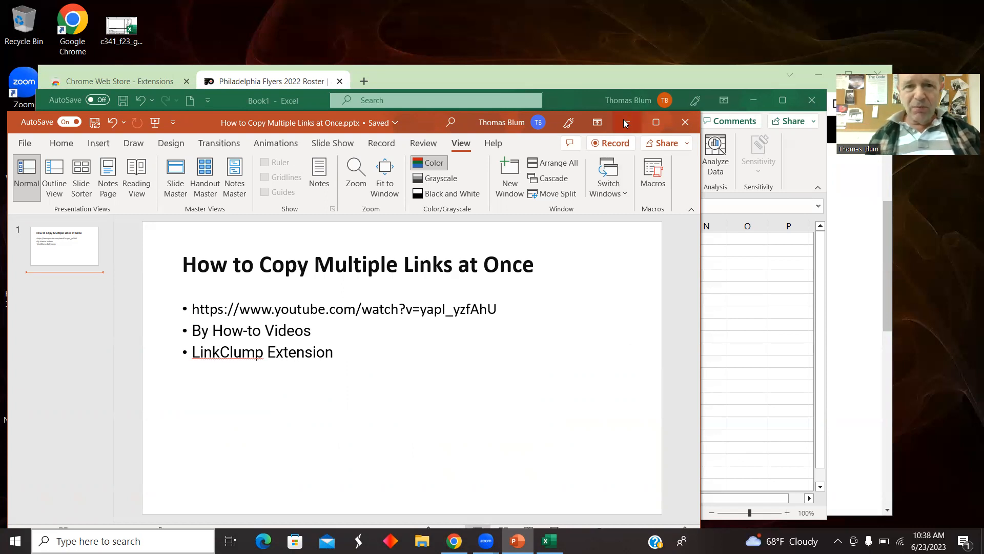
Step: Return to the Flyers roster tab and show Linkclump's More actions in the extensions list
left_click(547, 540)
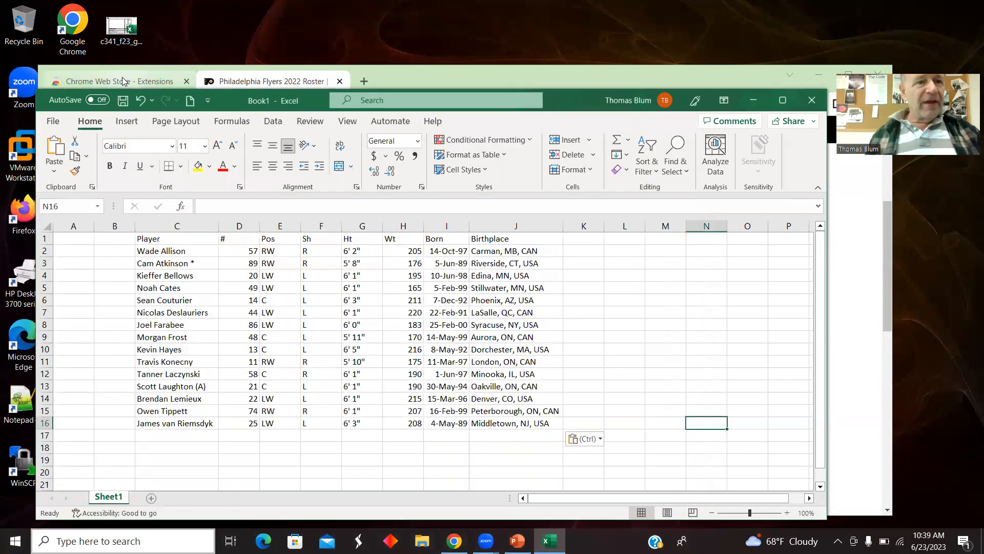
left_click(272, 81)
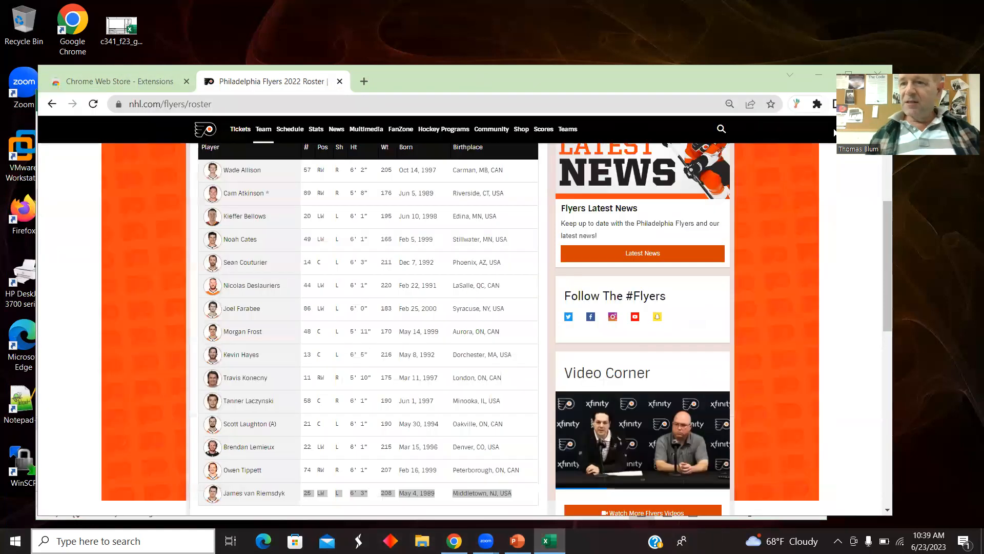
left_click(817, 103)
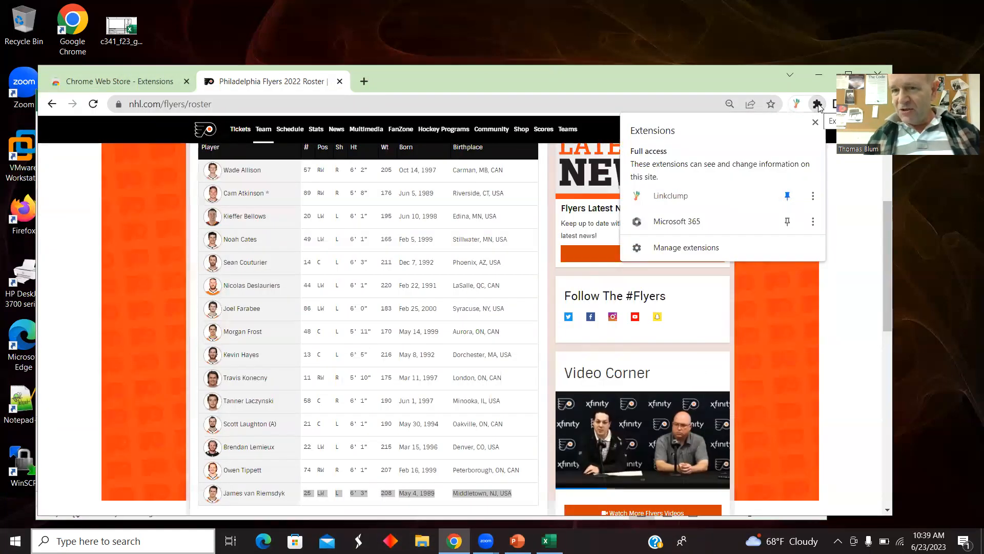
mouse_move(813, 195)
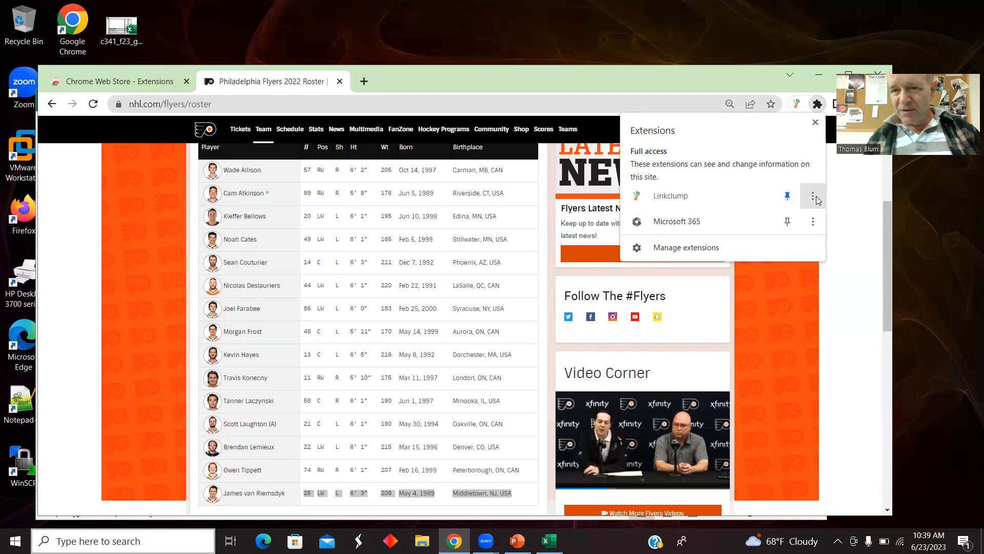
mouse_move(813, 195)
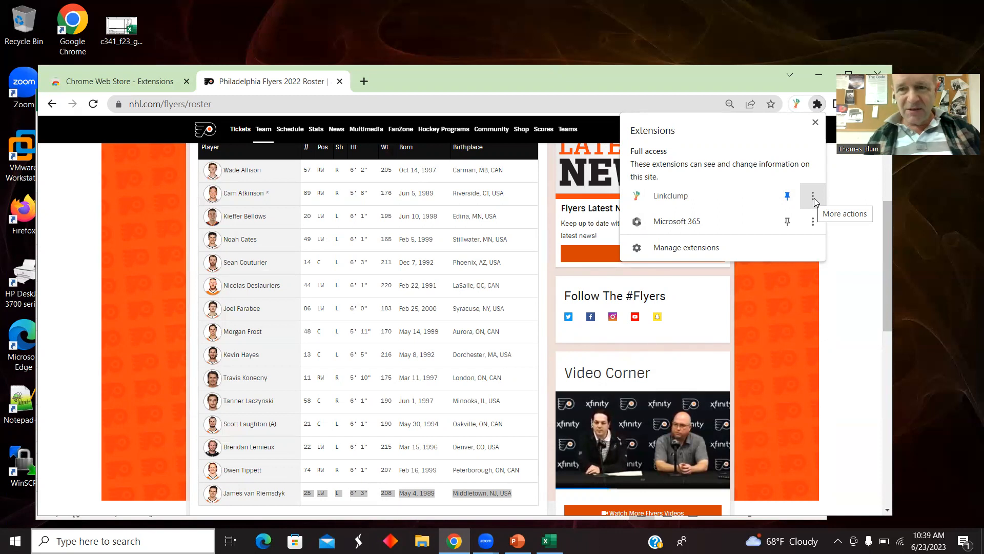
left_click(813, 195)
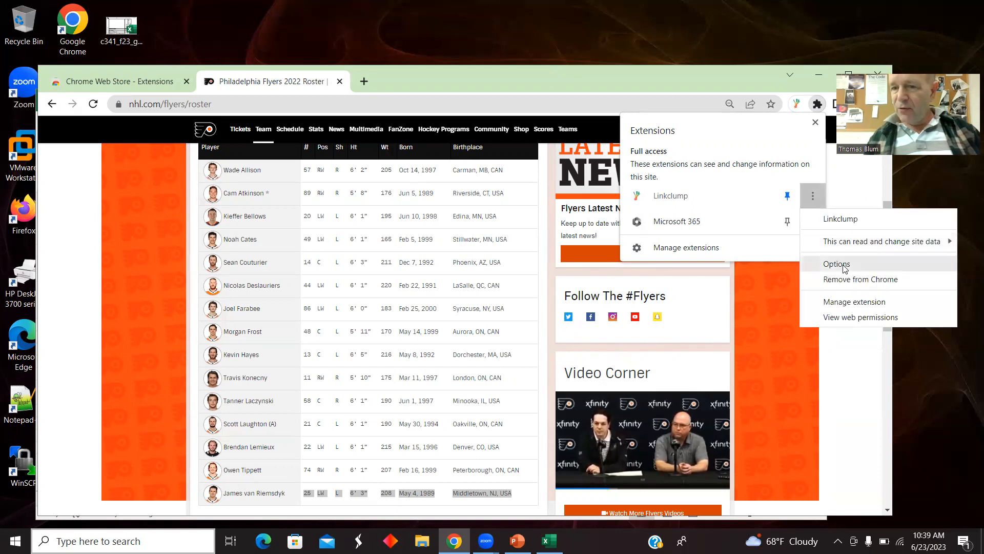
Step: Open Linkclump's Options page and view its Actions list with 'Copied to clipboard'
left_click(836, 263)
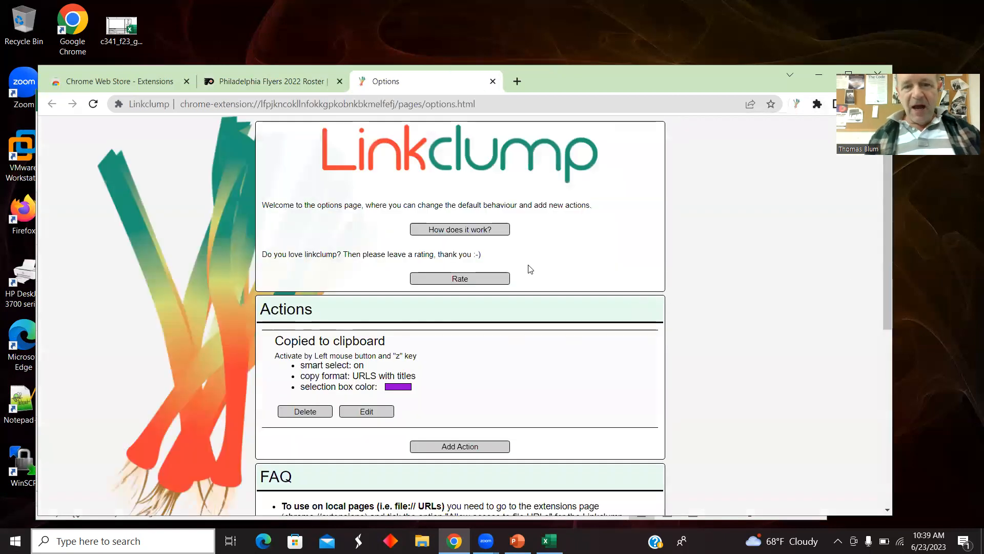
scroll("down", 3)
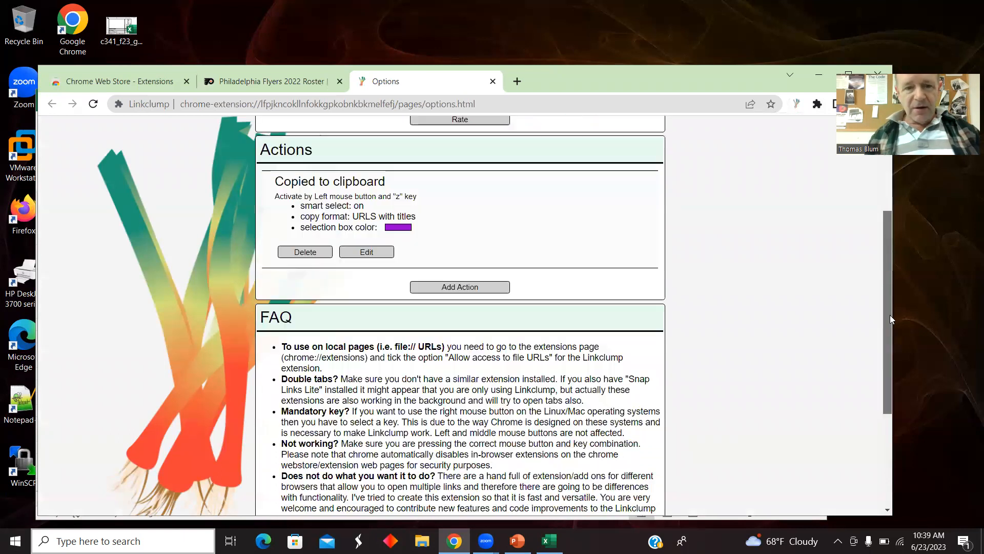
scroll("down", 3)
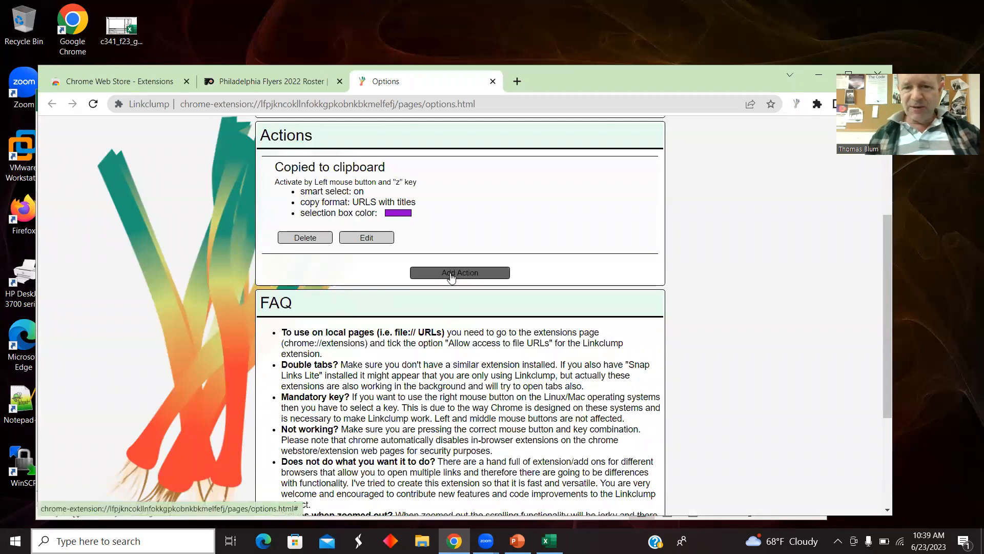
Step: Start a new Linkclump action with Add Action
left_click(459, 272)
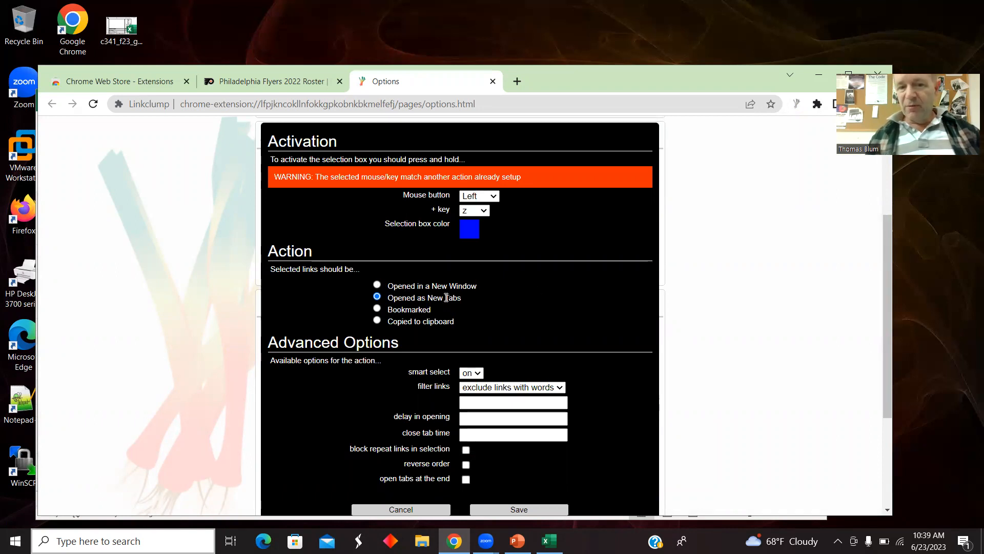
mouse_move(477, 304)
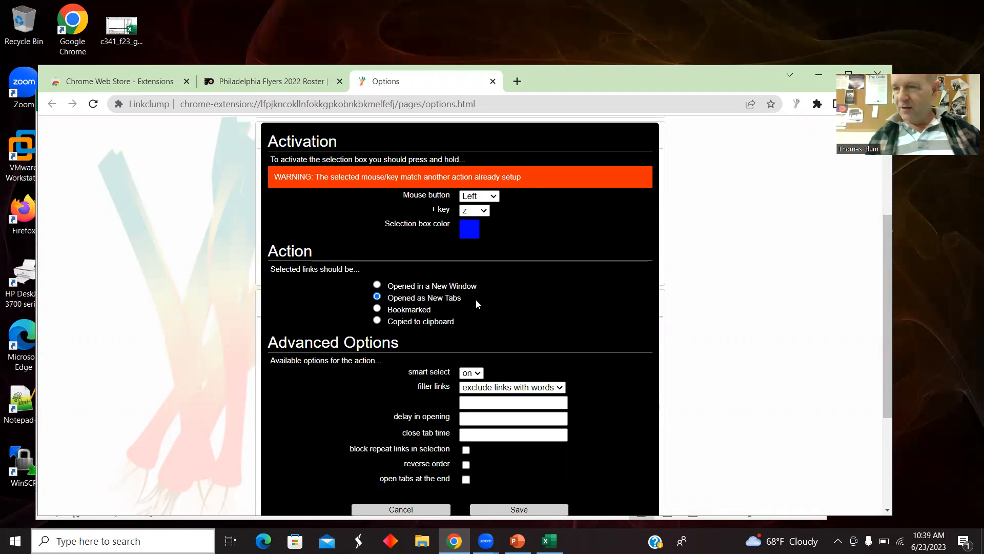
mouse_move(411, 336)
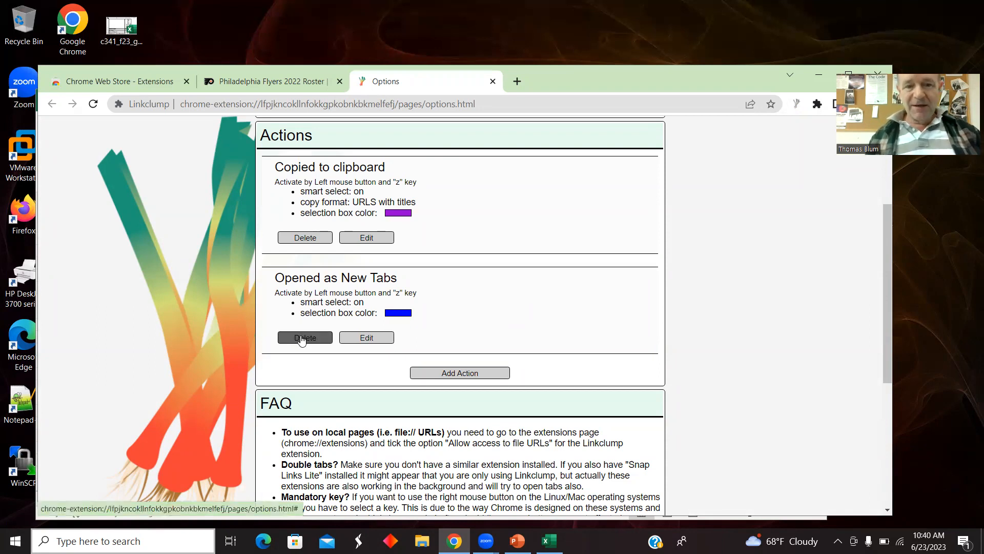
Step: Delete the 'Opened as New Tabs' Linkclump action, leaving only 'Copied to clipboard'
left_click(304, 337)
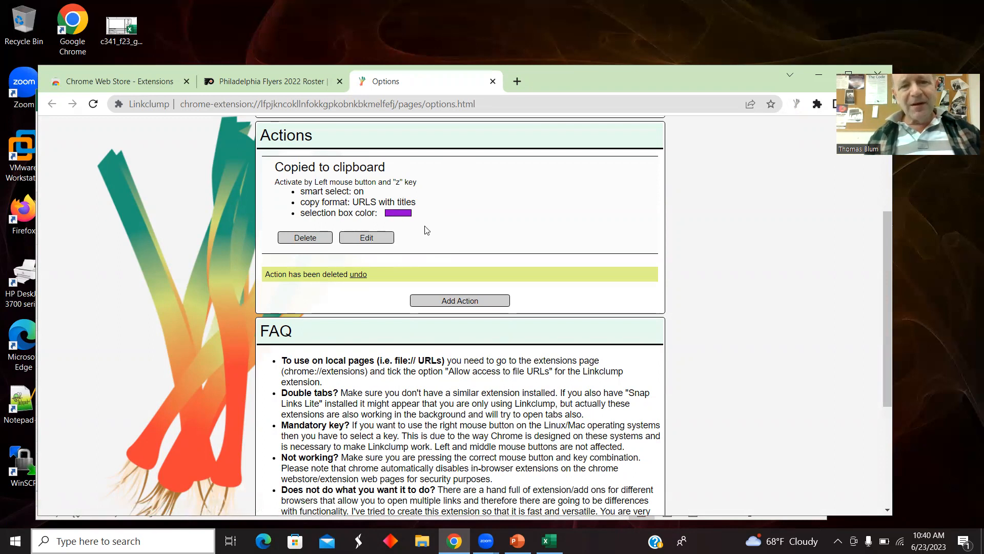
mouse_move(399, 184)
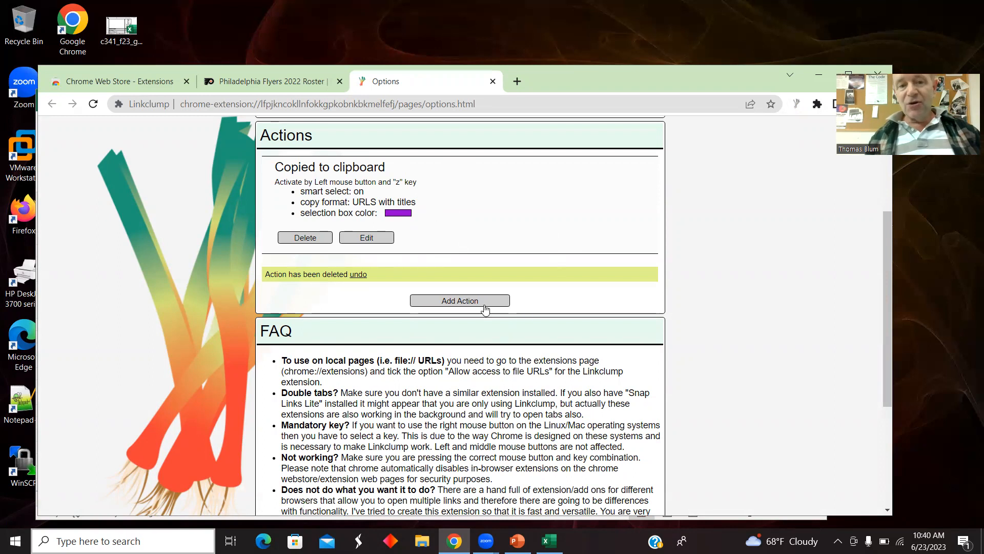
mouse_move(437, 220)
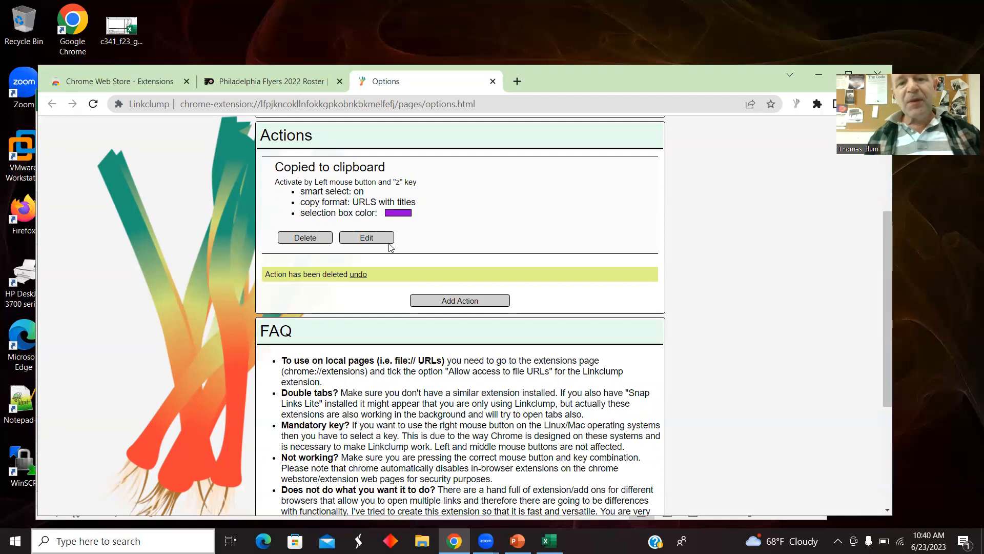
mouse_move(397, 220)
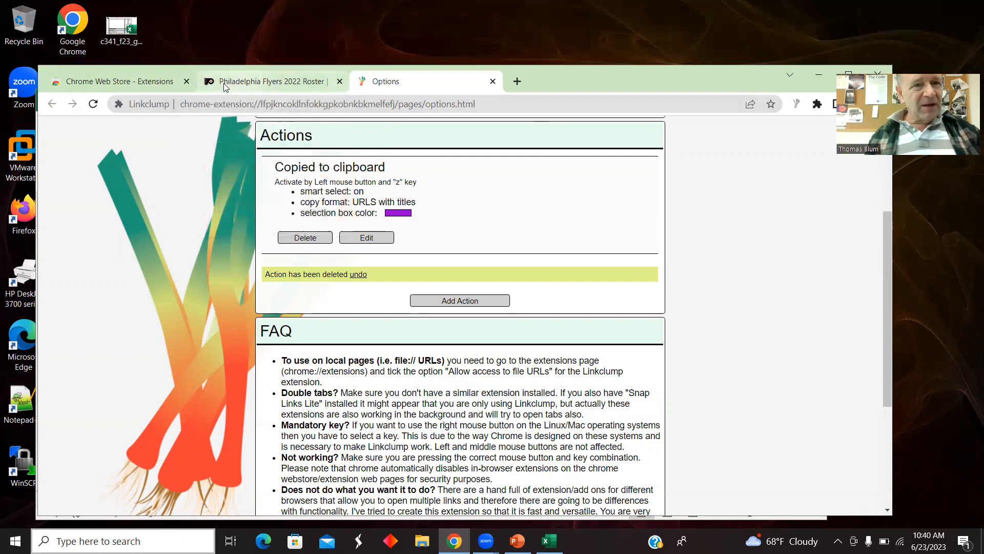
Step: Copy a player's profile link address from the Flyers roster page, then return to Excel
left_click(271, 81)
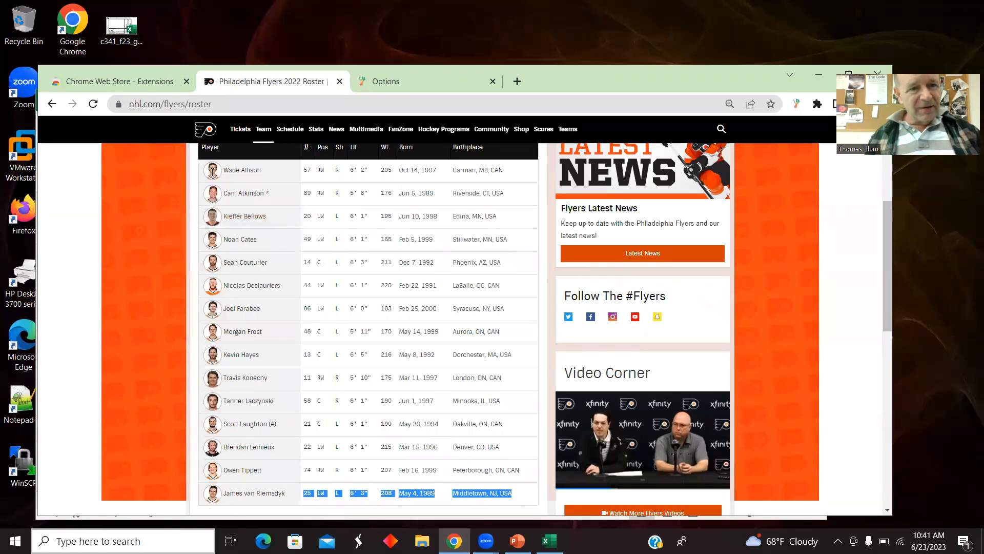
right_click(241, 193)
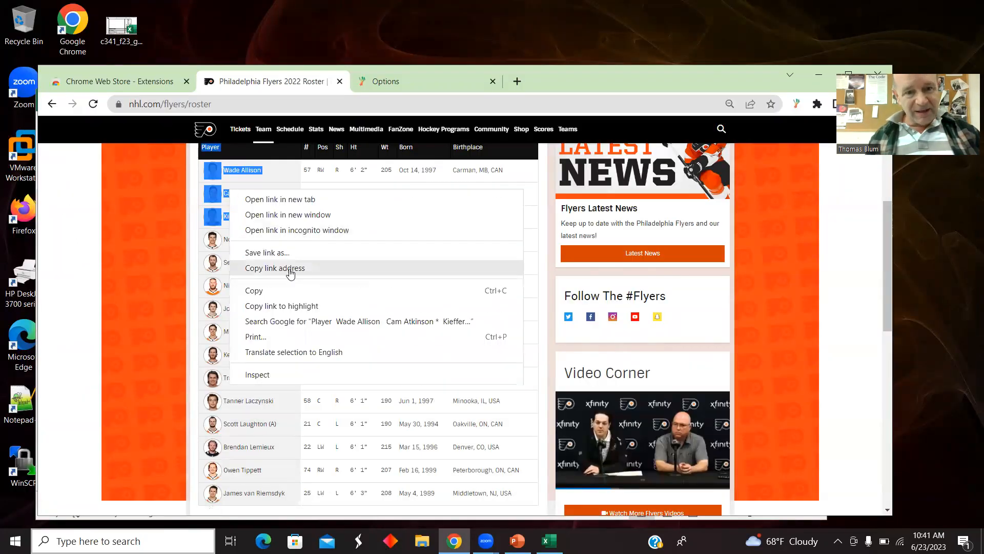
left_click(274, 268)
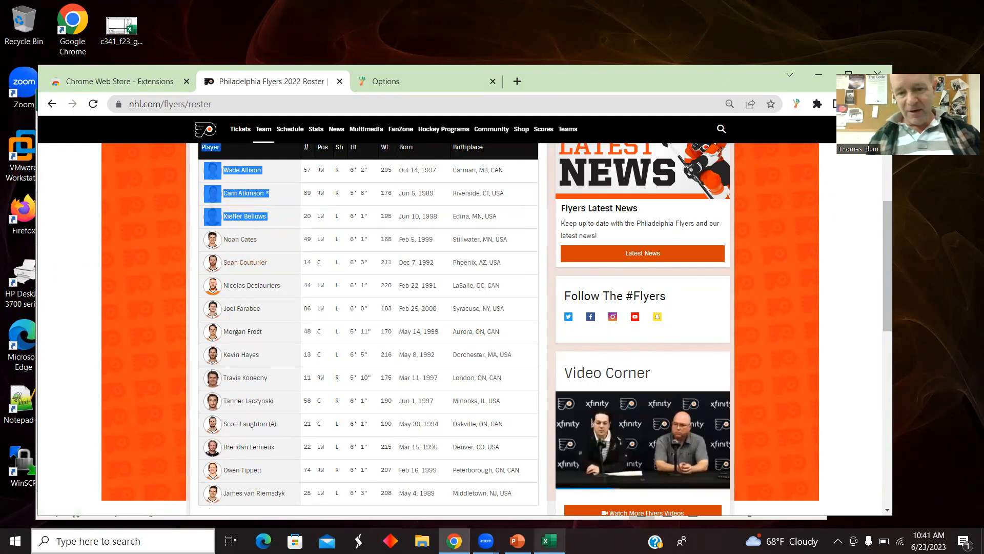
left_click(548, 540)
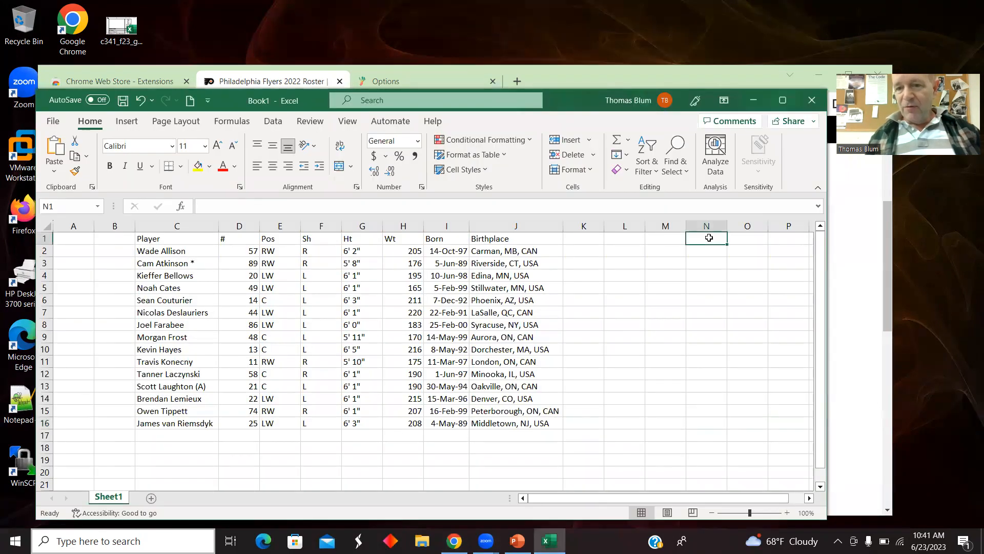
key("ctrl+v")
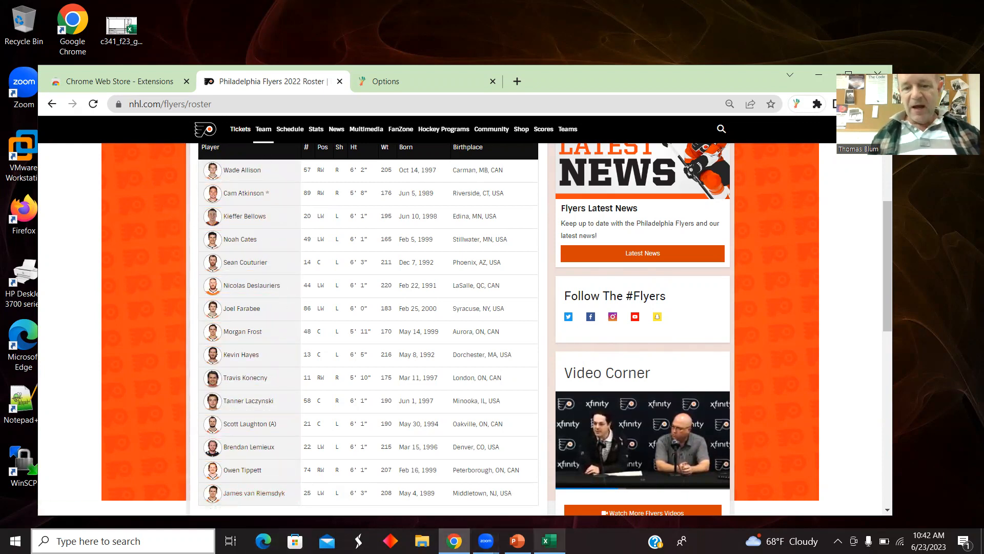
Step: Switch from Chrome back to the Book1 spreadsheet from the taskbar
left_click(547, 540)
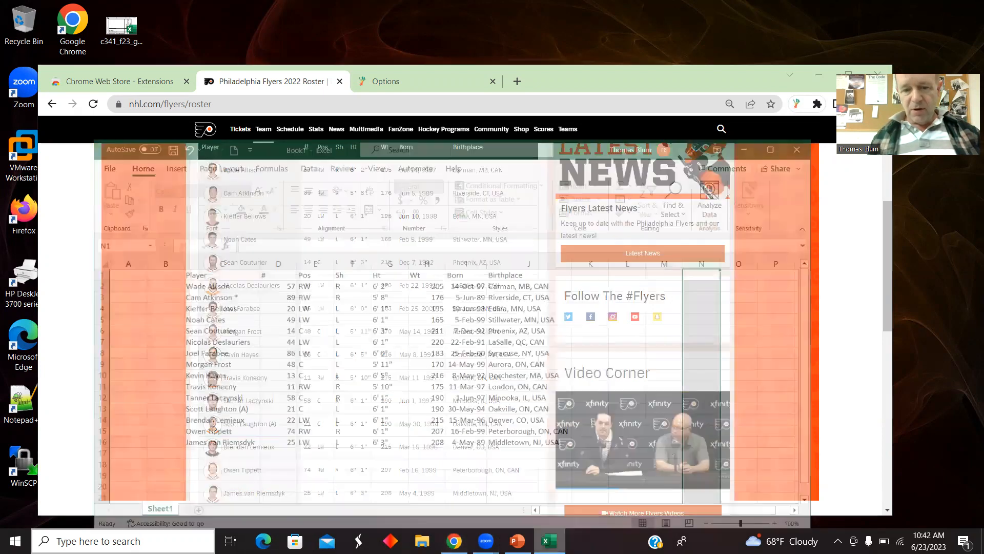
Step: Paste the forwards' names into column A and profile URLs into column B, then select column A
left_click(548, 540)
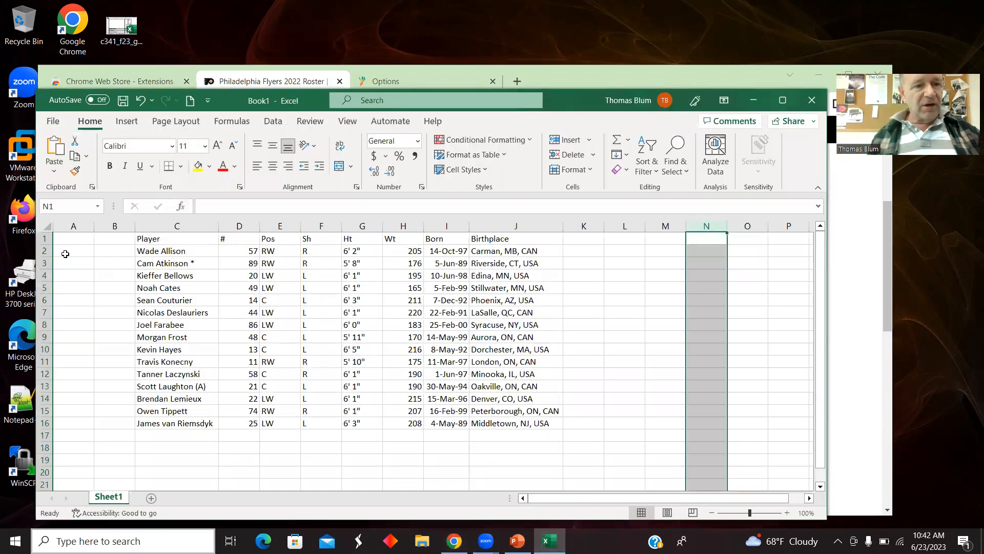
left_click(73, 250)
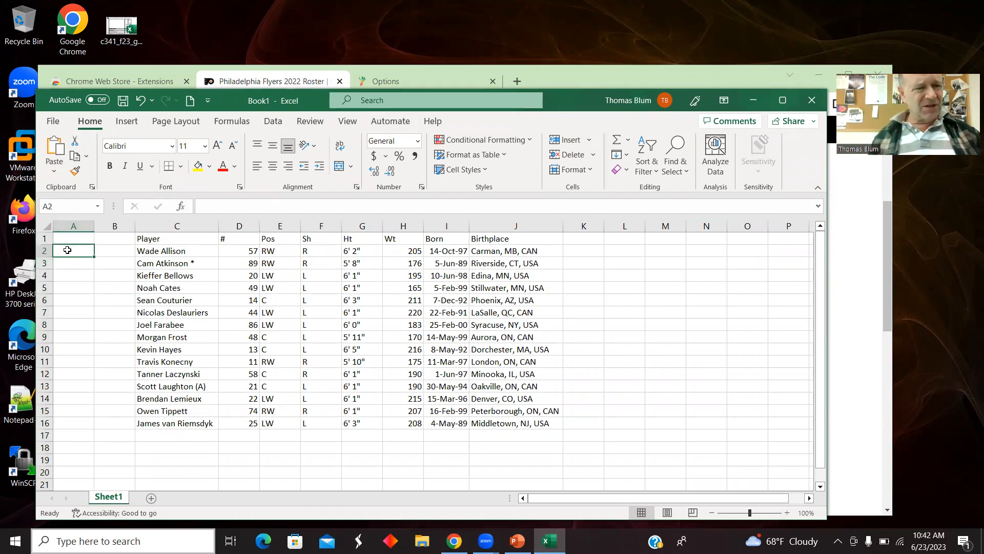
right_click(67, 251)
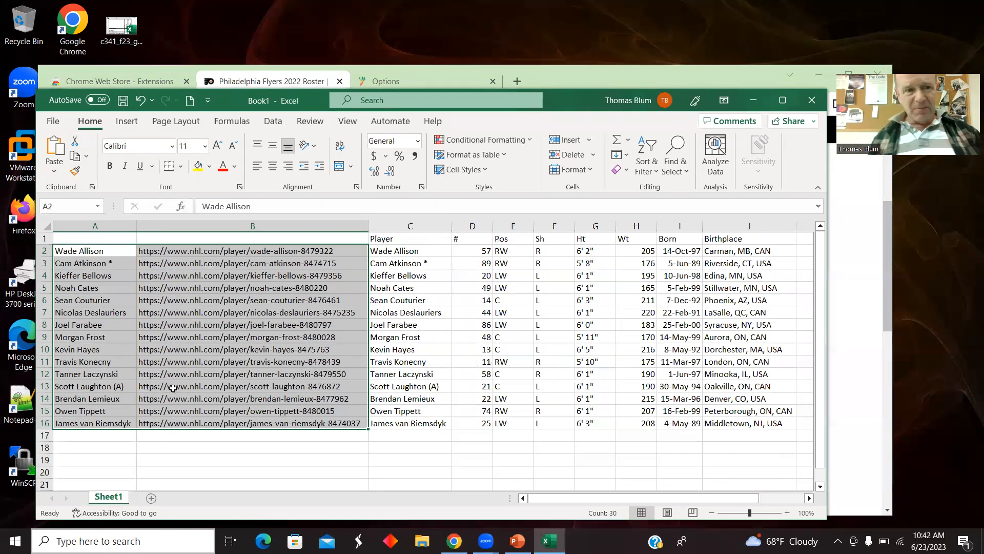
left_click(95, 226)
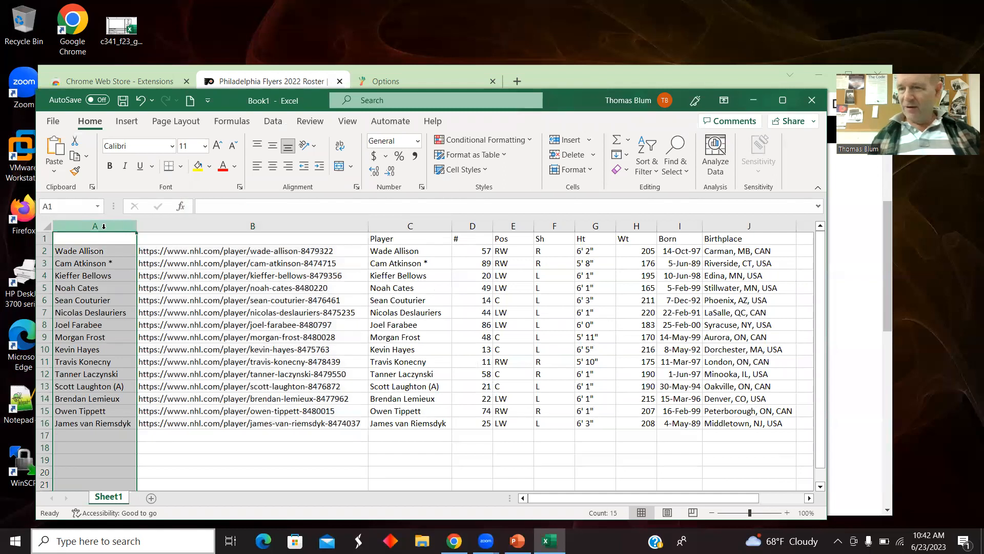
Step: Delete the duplicate names column, head the links column 'URL', and rename '#' to 'Num'
right_click(95, 226)
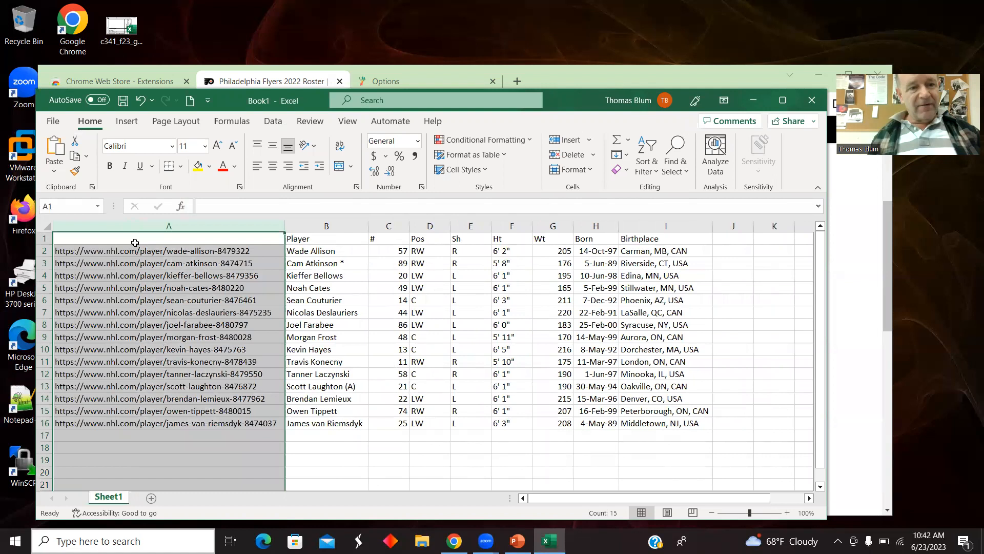
type("URL")
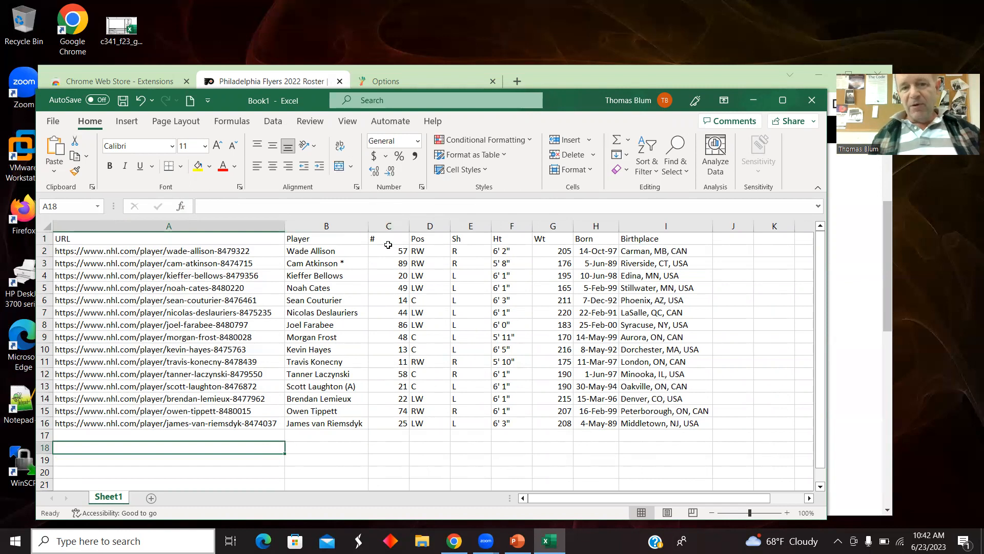
left_click(388, 239)
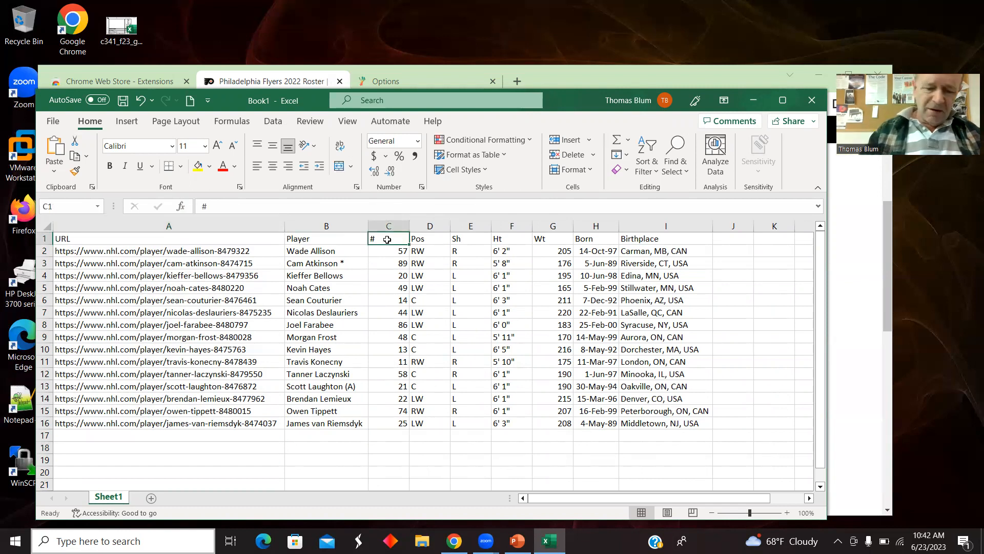
type("Num")
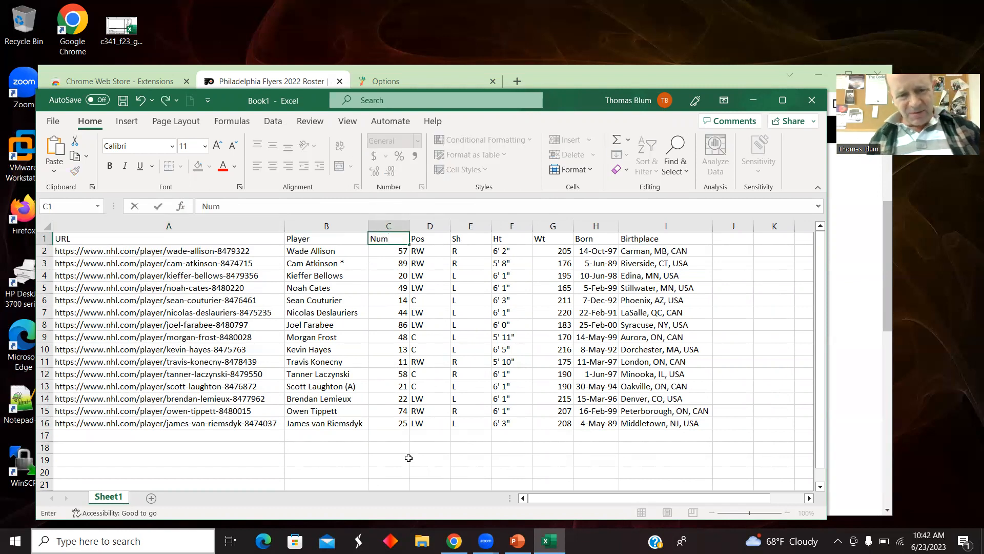
left_click(430, 471)
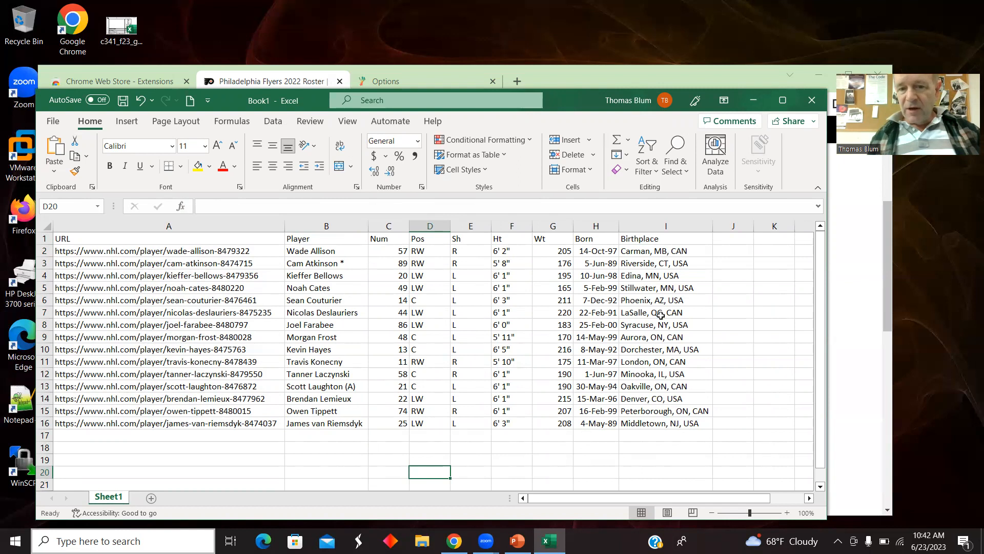
mouse_move(526, 367)
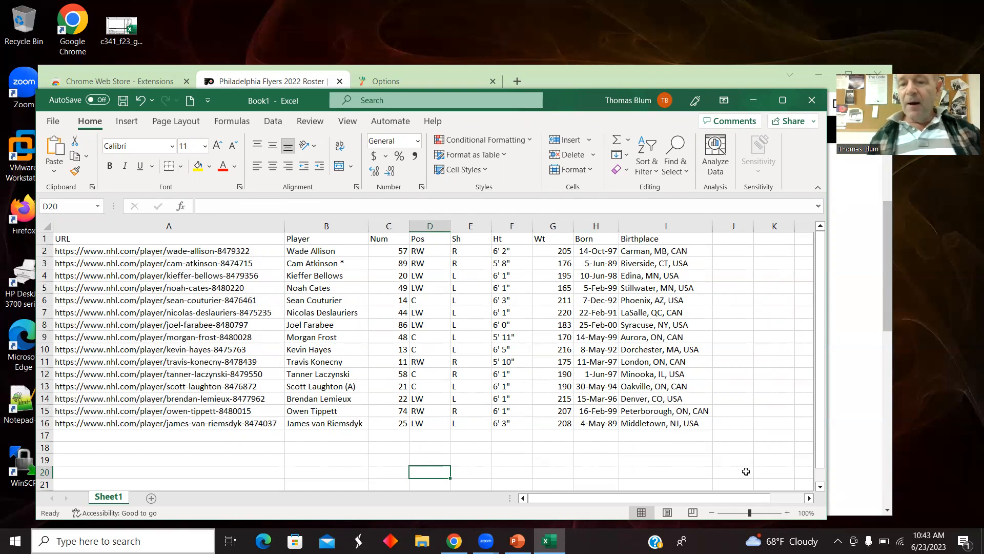
mouse_move(822, 468)
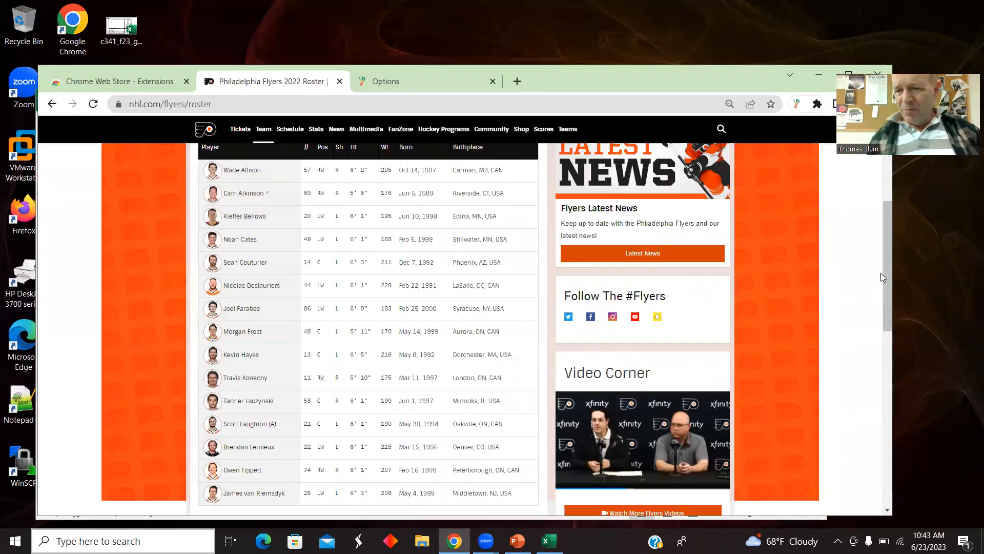
scroll("down", 3)
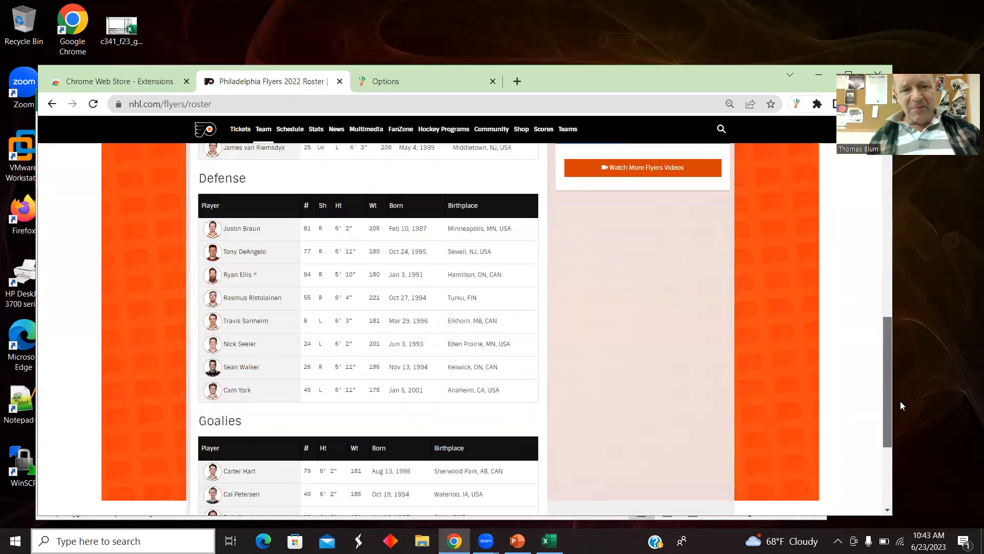
scroll("down", 3)
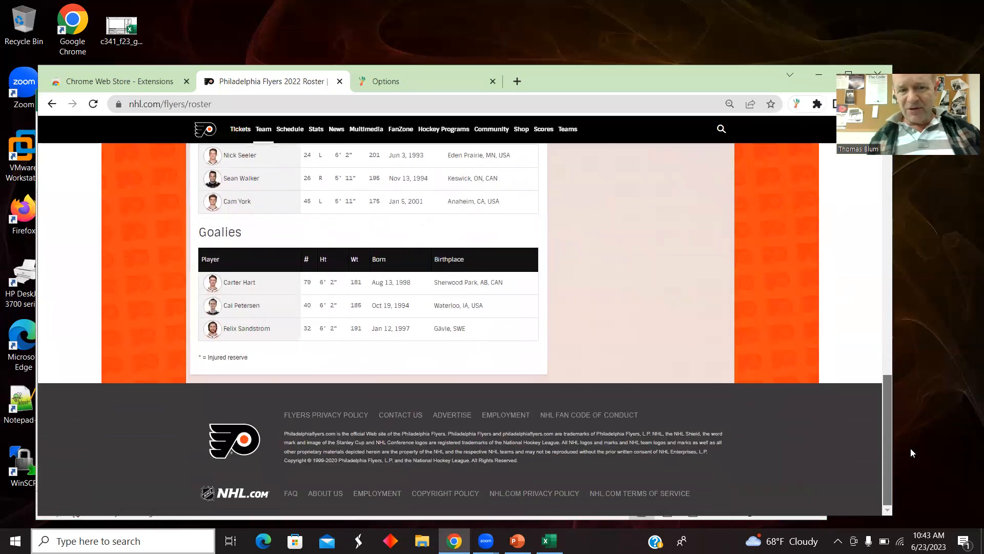
scroll("up", 3)
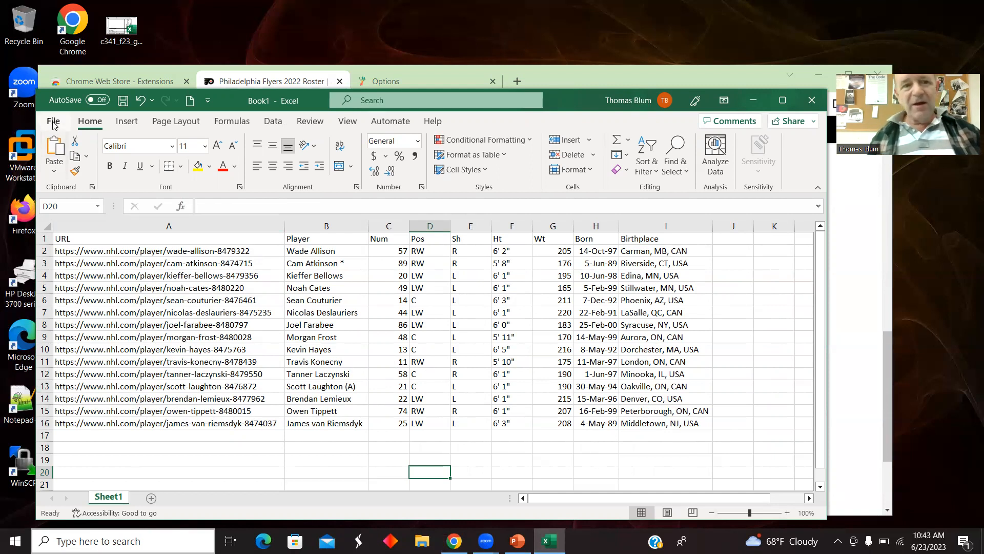
mouse_move(703, 293)
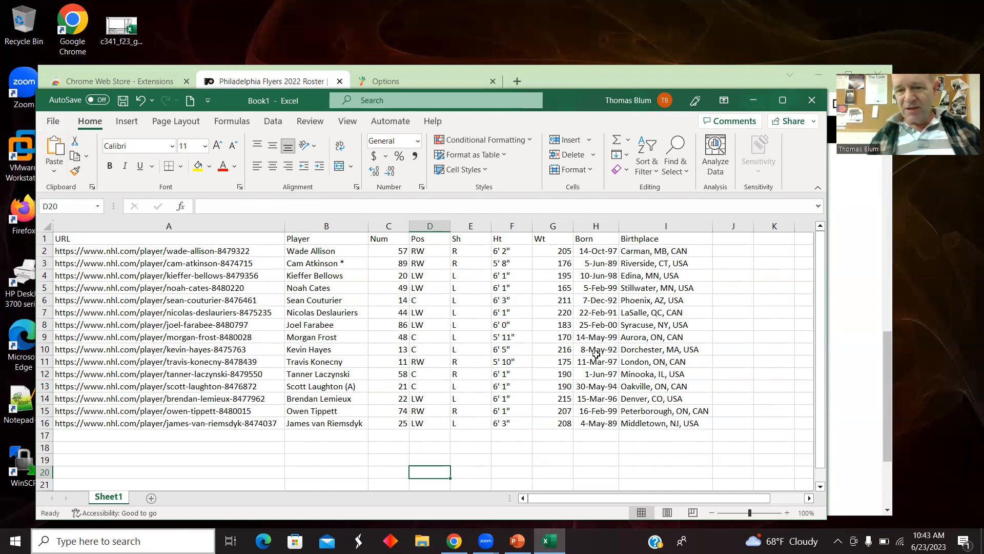
left_click(665, 226)
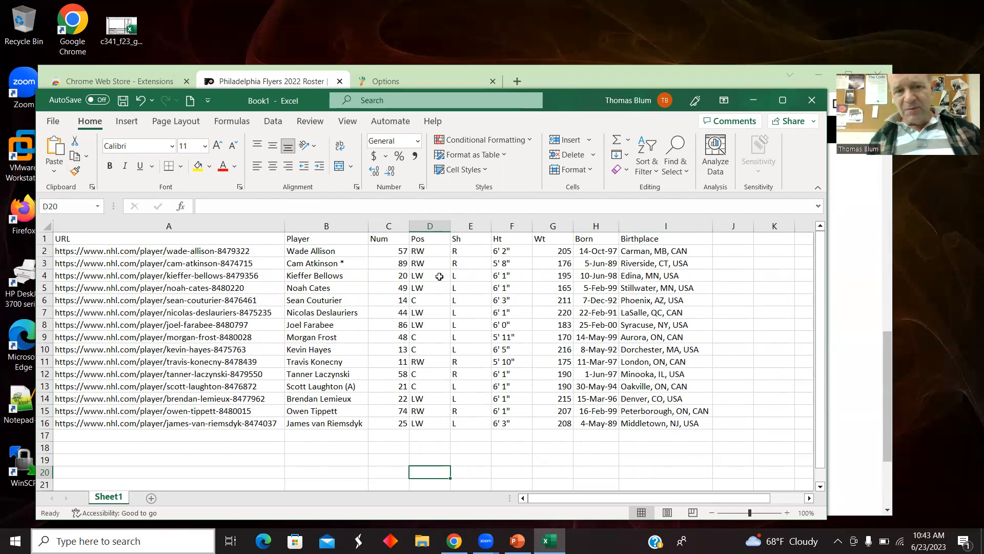
mouse_move(729, 287)
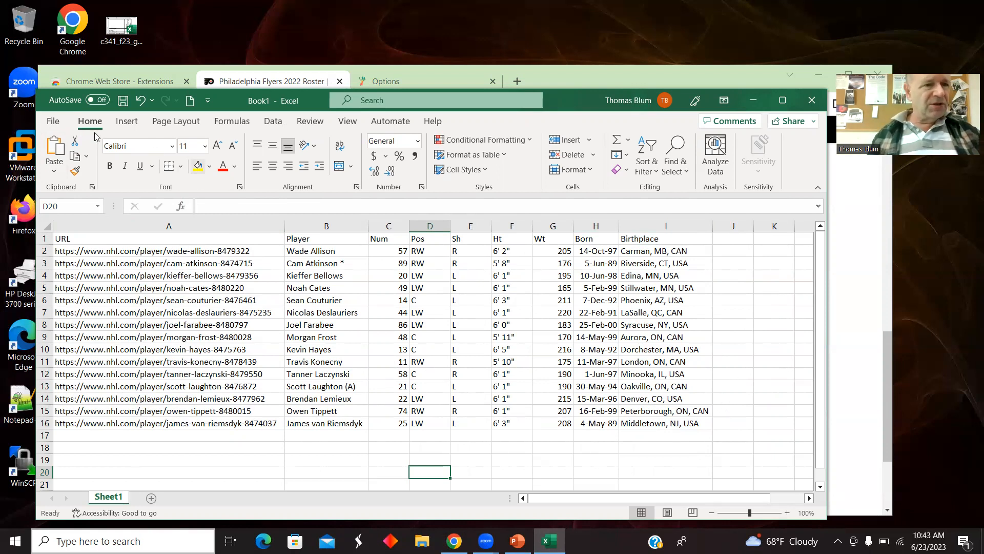
Step: Save the workbook to Downloads as 'Flyers' in CSV (Comma delimited) format
left_click(52, 120)
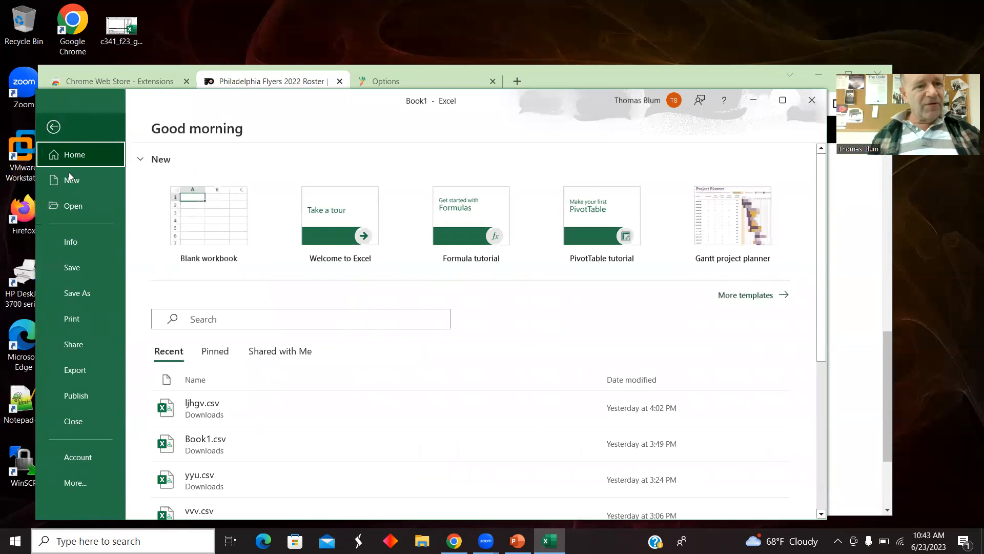
left_click(78, 293)
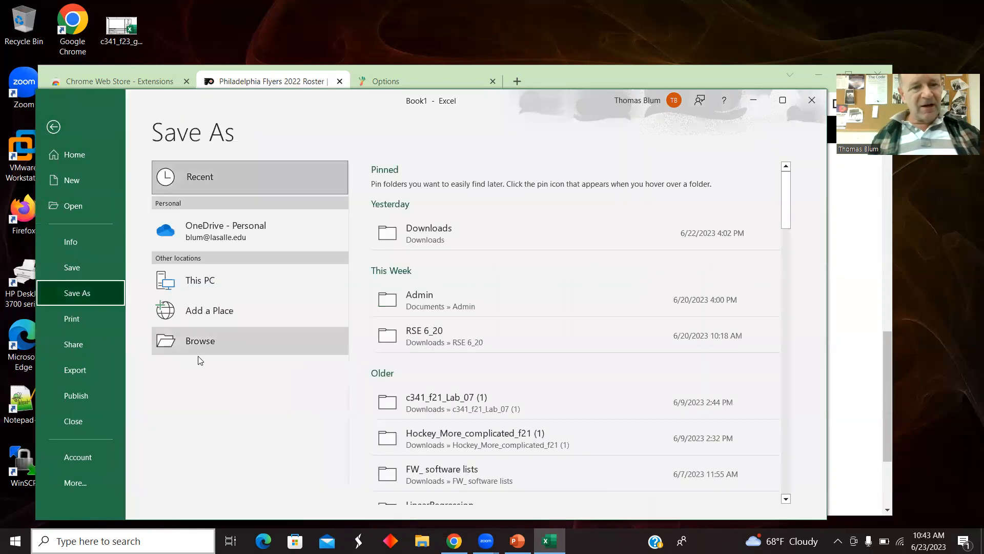
left_click(199, 340)
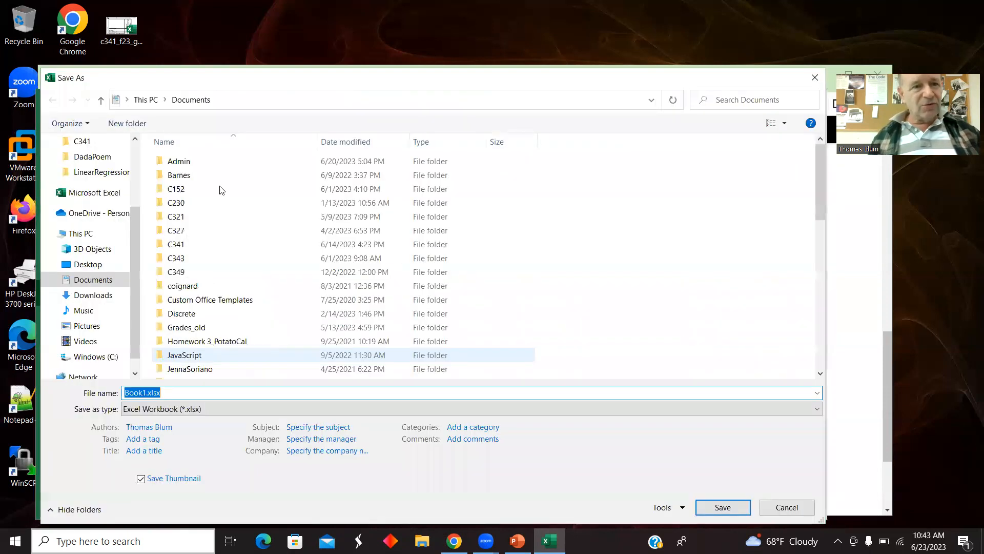
left_click(93, 296)
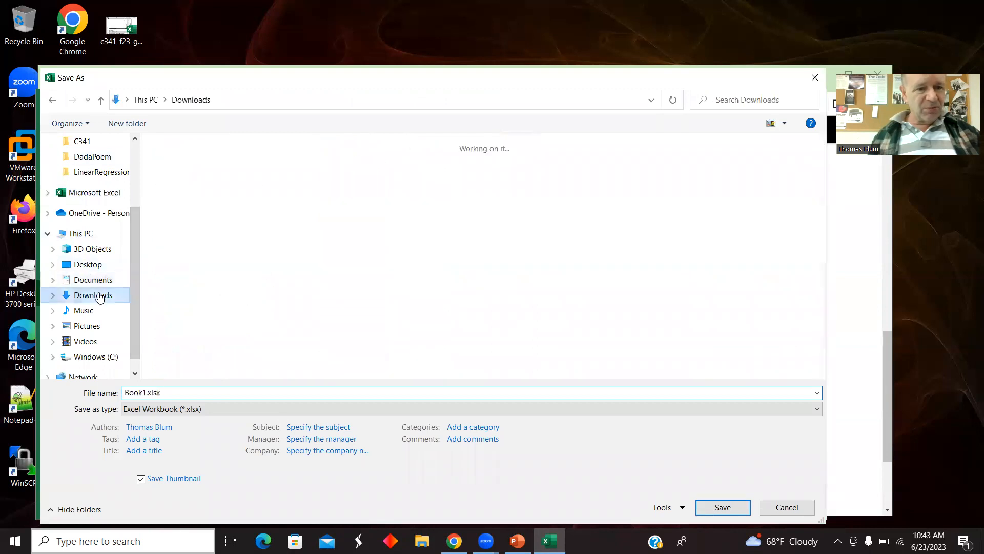
left_click(93, 296)
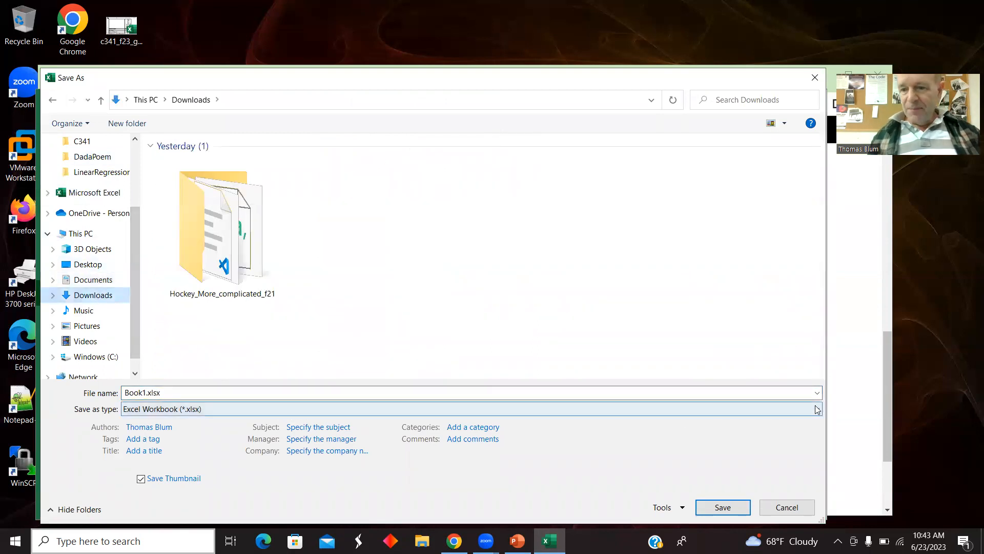
left_click(815, 408)
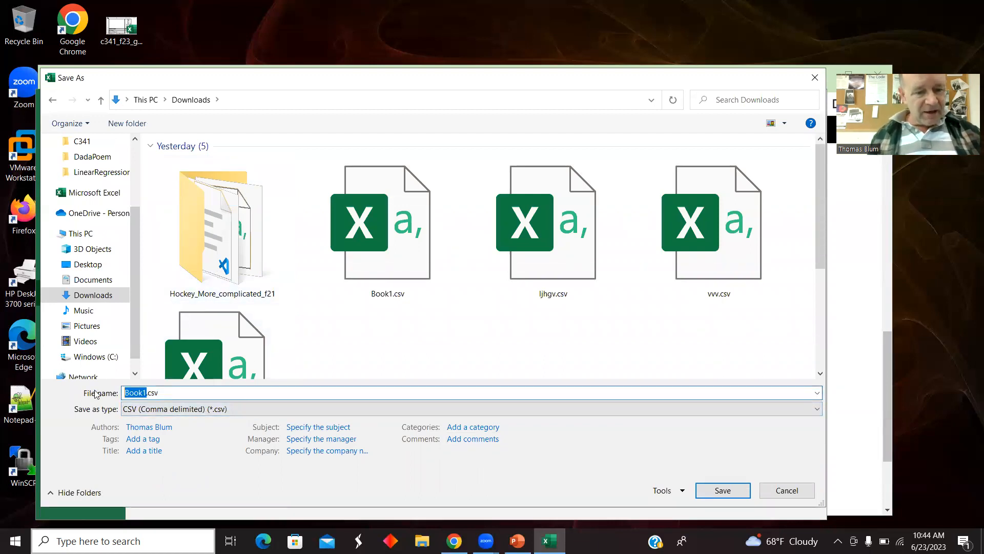
type("Fly.csv")
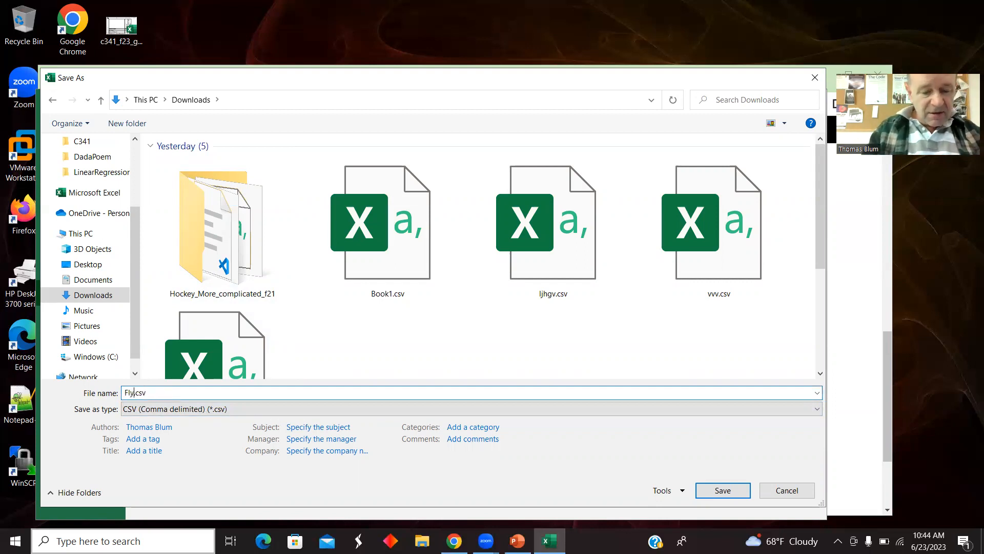
left_click(722, 490)
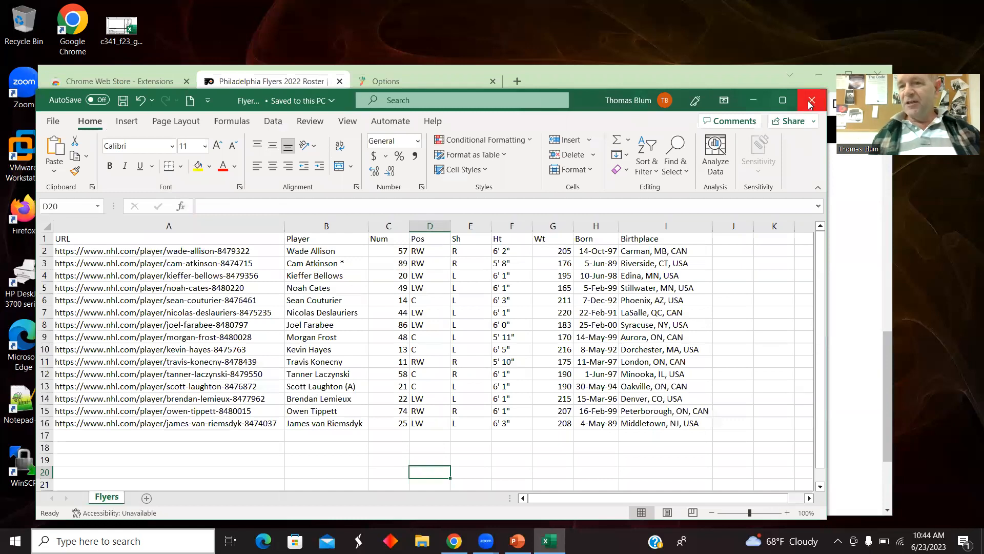
mouse_move(811, 100)
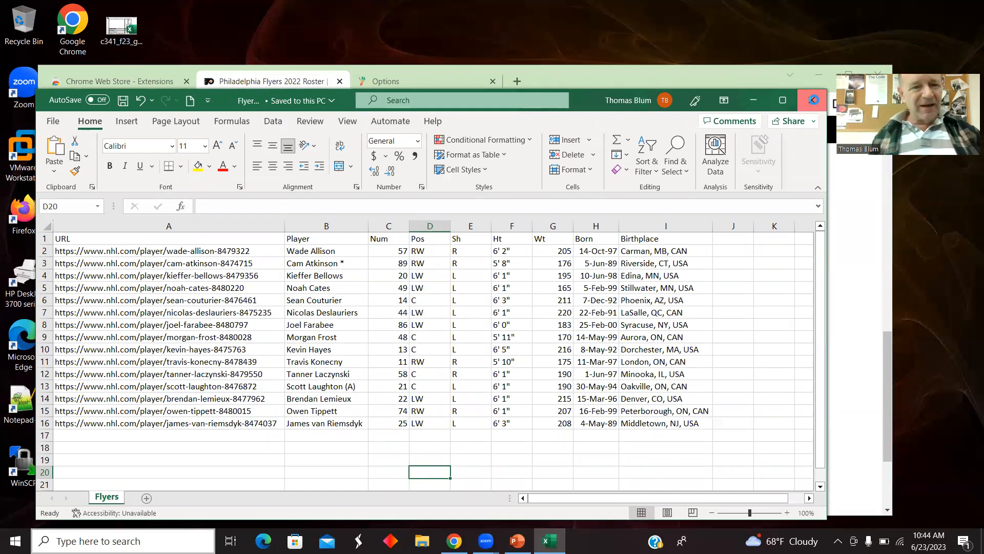
Step: Close Excel, then open Flyers.csv from Downloads with Edit with Notepad++
left_click(453, 540)
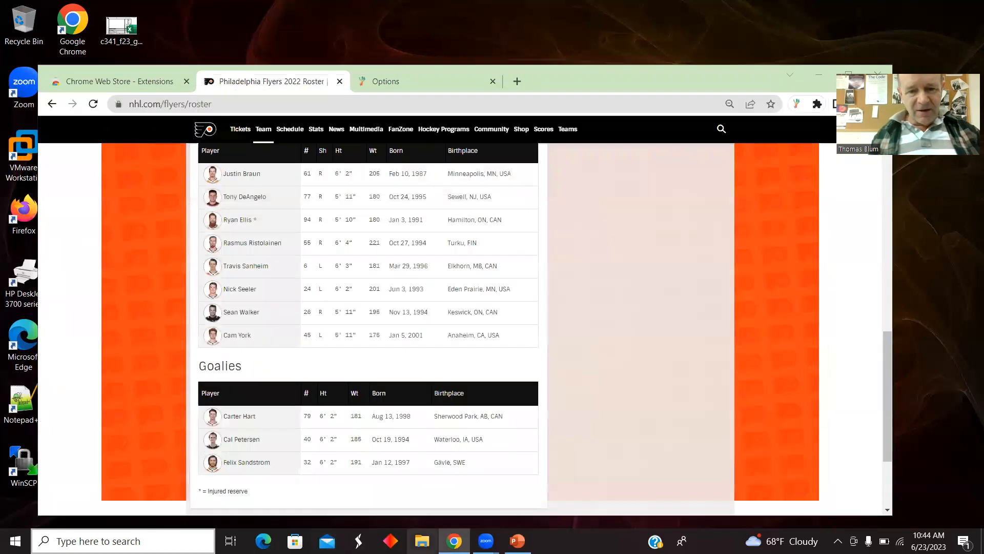
left_click(422, 540)
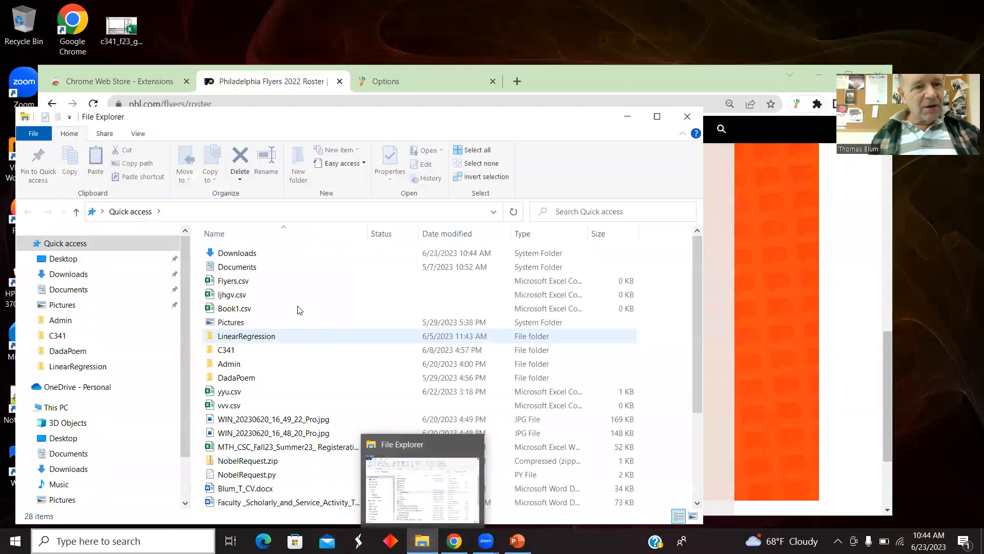
left_click(68, 273)
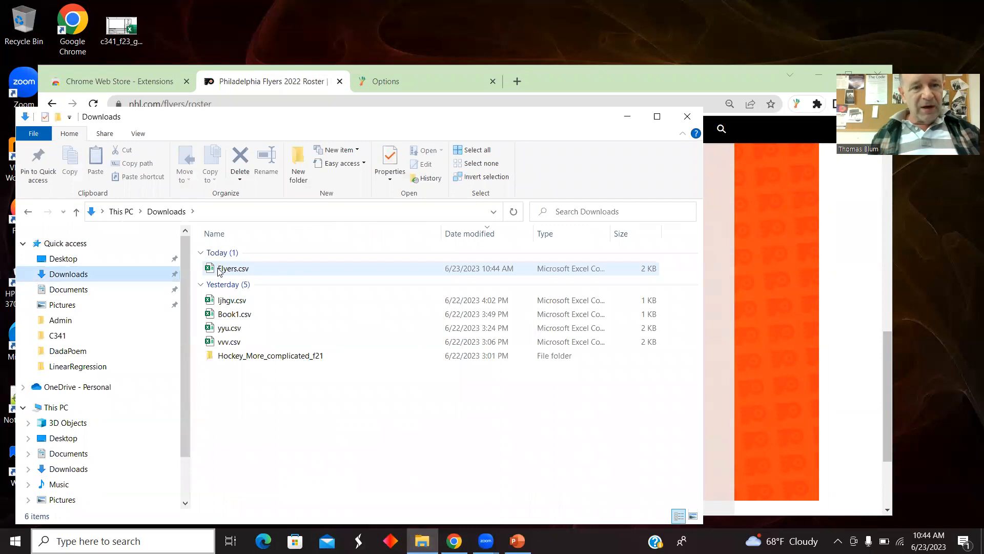
right_click(232, 268)
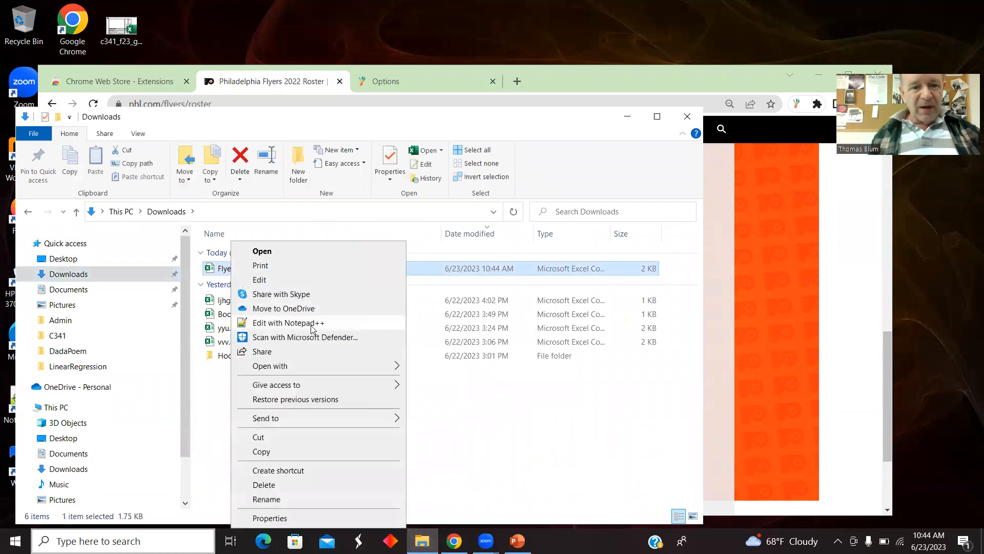
left_click(288, 322)
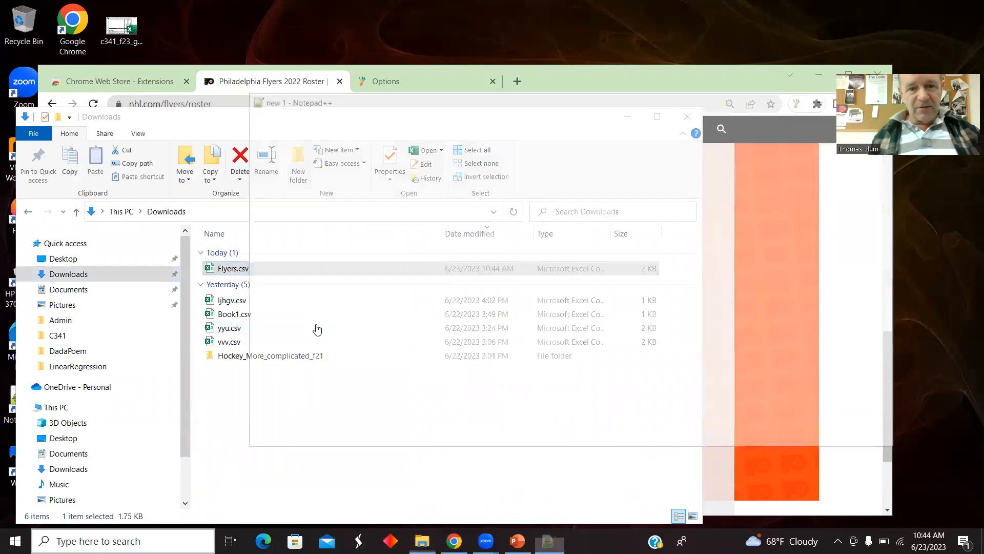
Step: View Flyers.csv's 17 comma-separated lines, then bring the multiple-links PowerPoint presentation forward
double_click(232, 268)
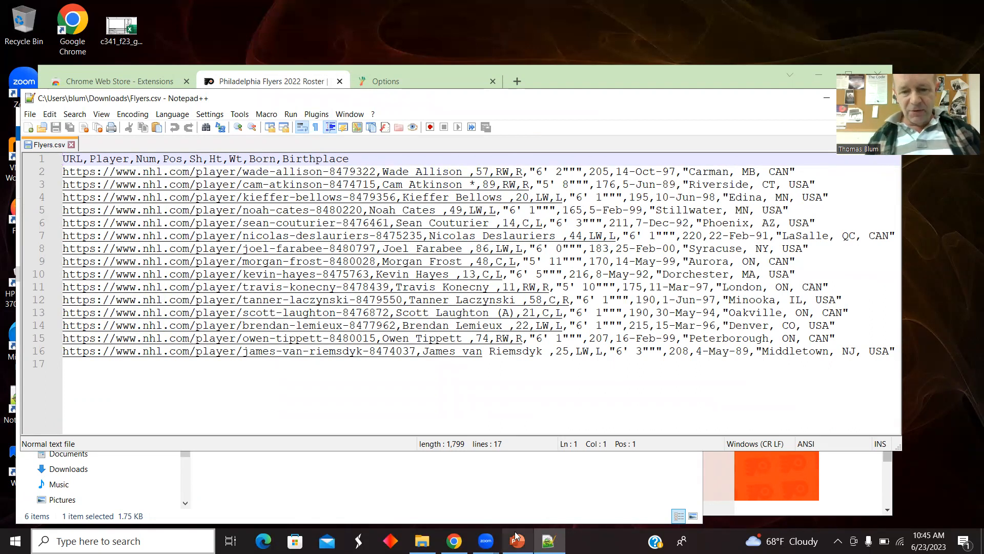
left_click(517, 540)
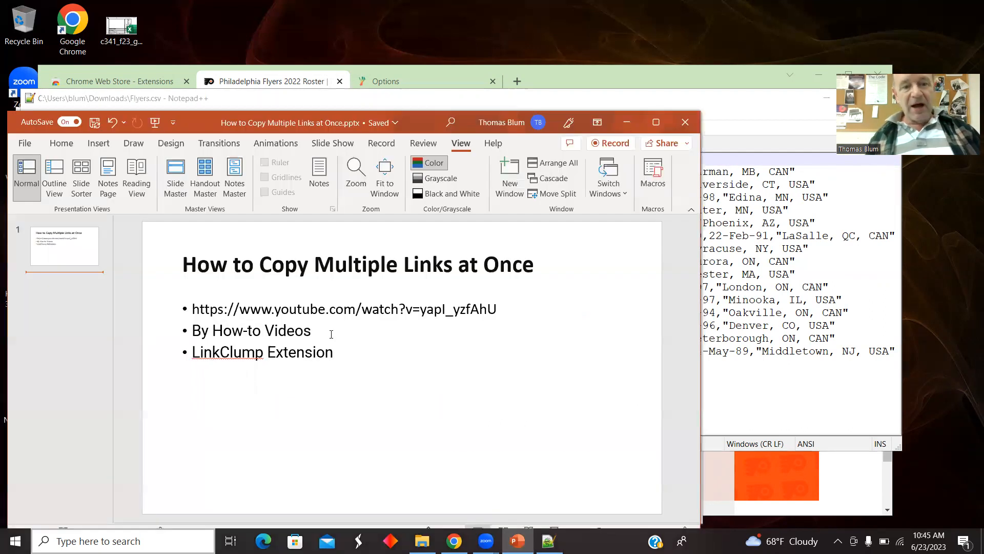